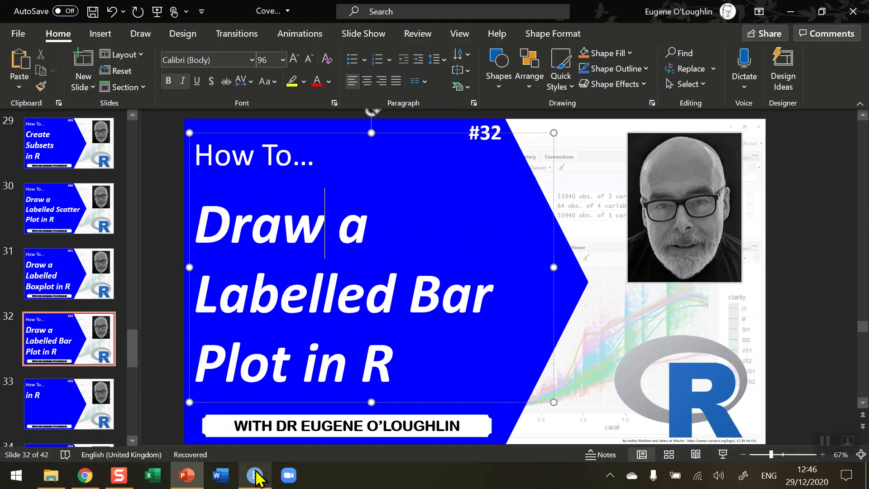
# Switch from PowerPoint to the RStudio script holding the Dublin temperature vector.
pyautogui.click(253, 475)
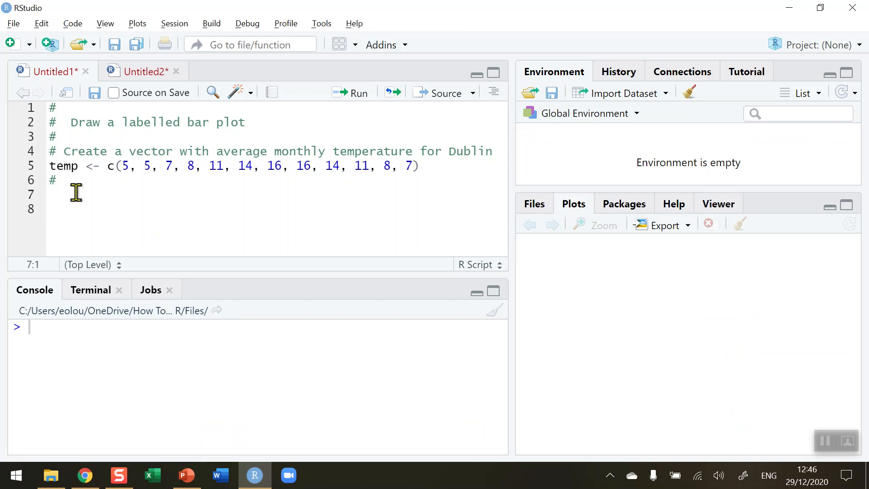
# Run line 5 so the temp vector of twelve Dublin monthly temperatures exists in the workspace.
pyautogui.doubleClick(64, 166)
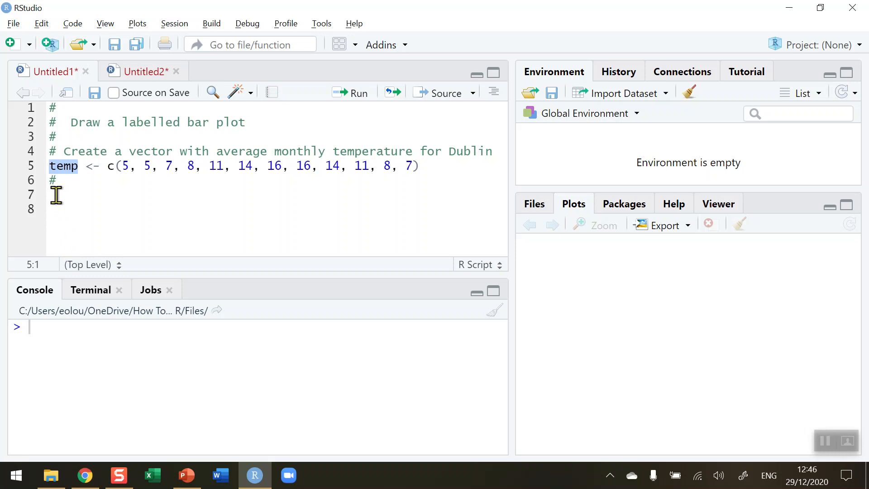
pyautogui.click(127, 165)
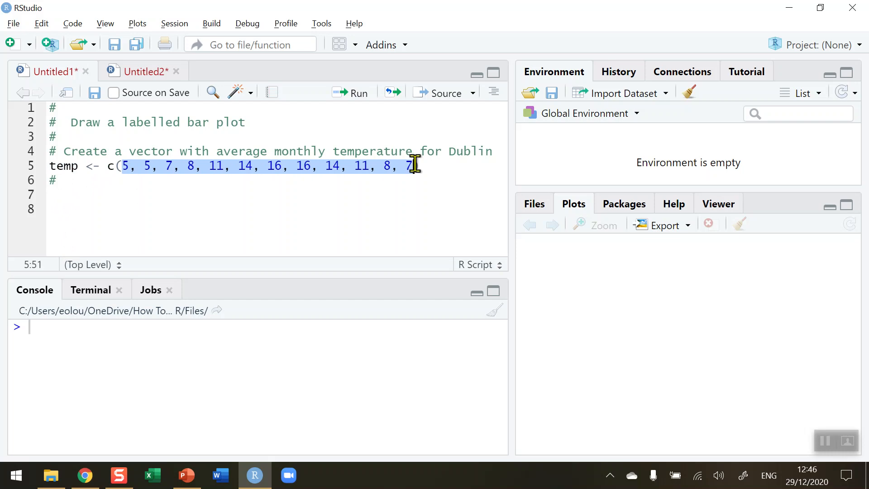
pyautogui.moveTo(322, 295)
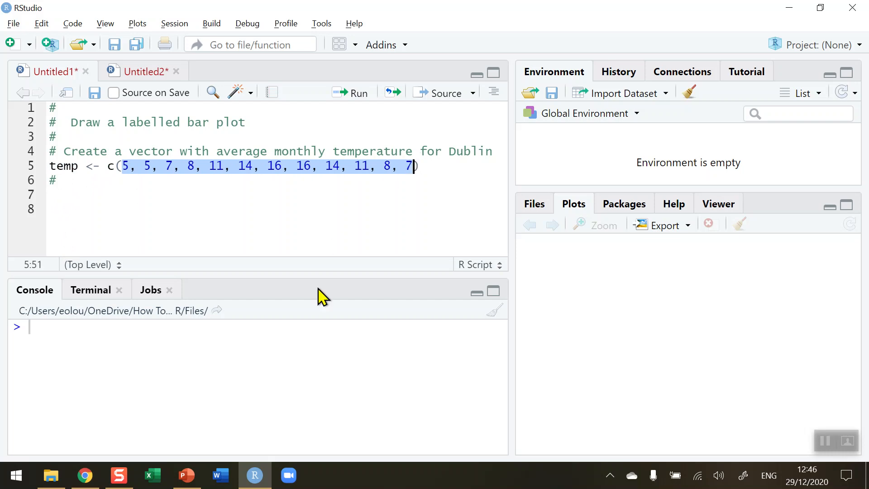
pyautogui.moveTo(345, 245)
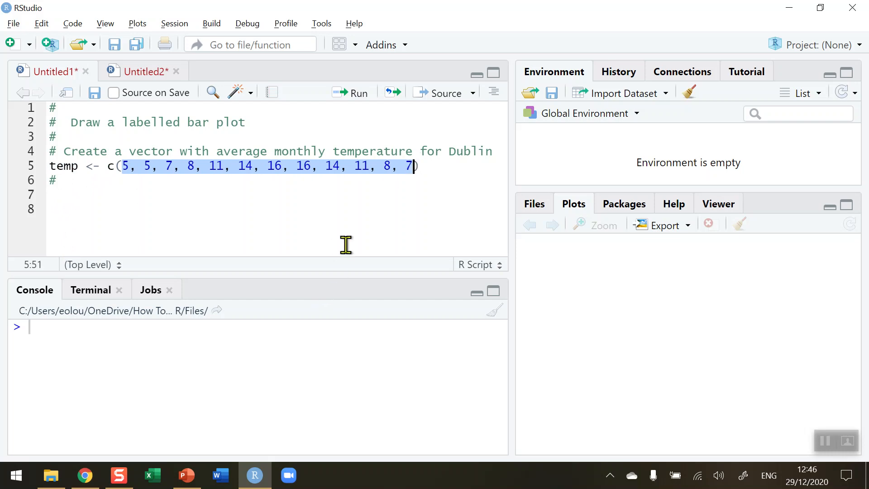
pyautogui.click(420, 166)
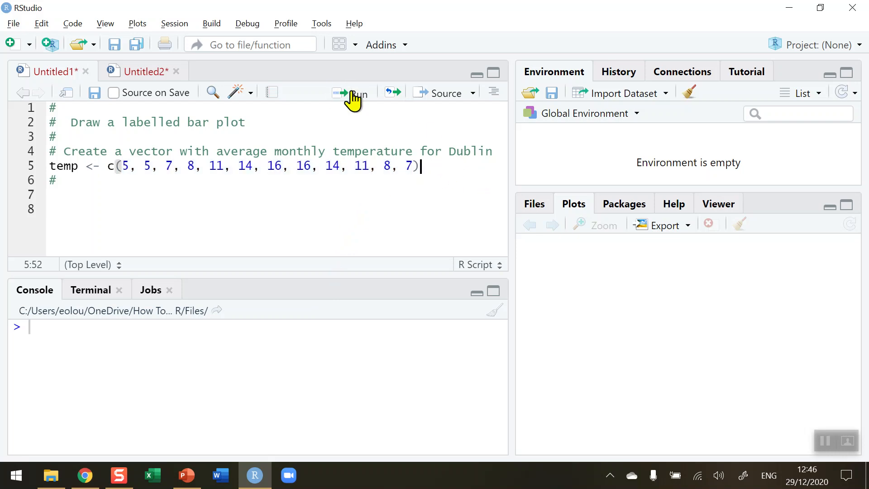
pyautogui.click(350, 93)
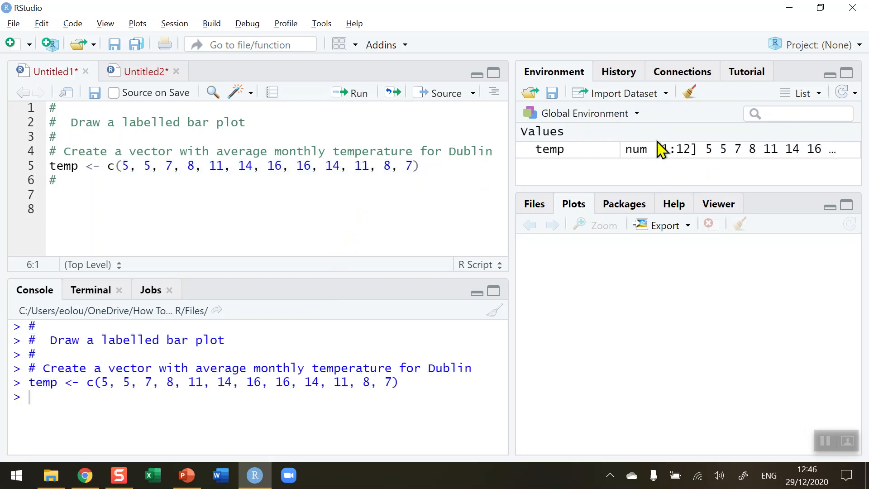
pyautogui.moveTo(610, 161)
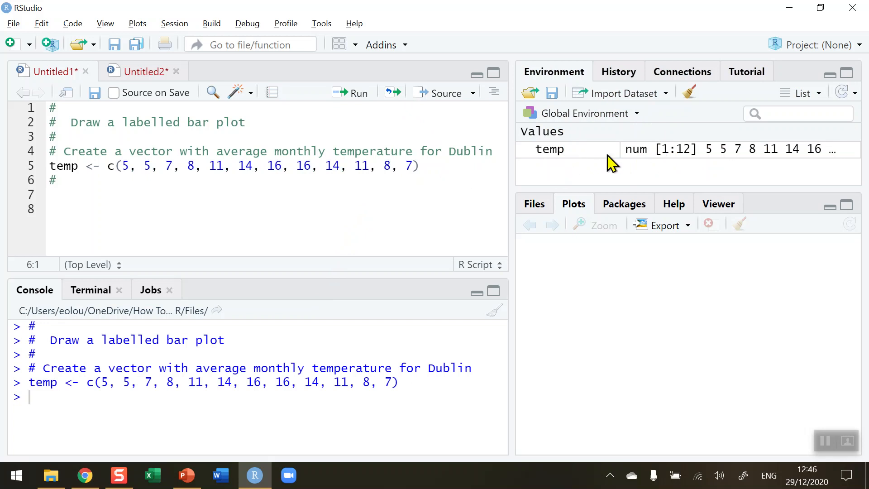
pyautogui.moveTo(796, 169)
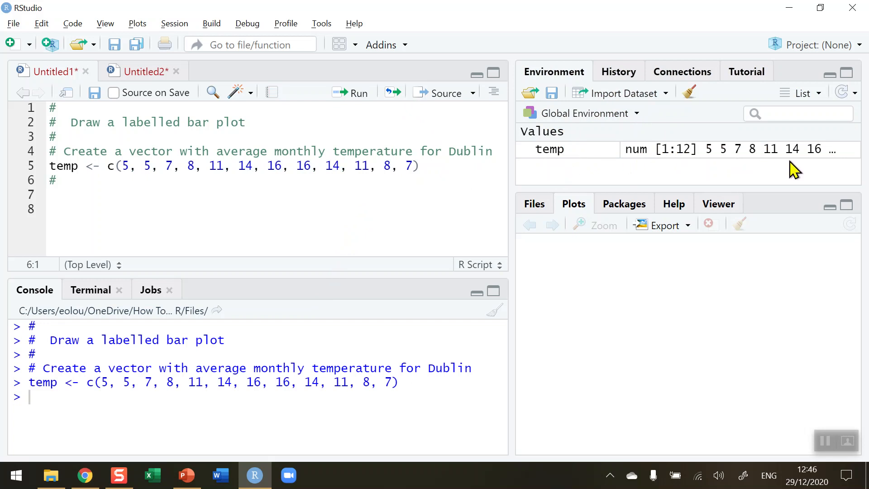
pyautogui.moveTo(86, 183)
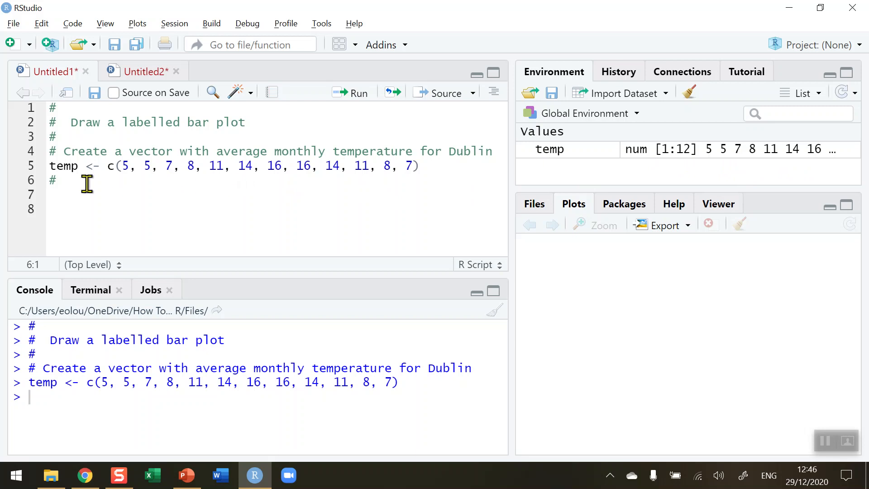
# Add barplot(temp) on line 7 and run it to draw the first unlabelled grey bar chart.
pyautogui.click(53, 196)
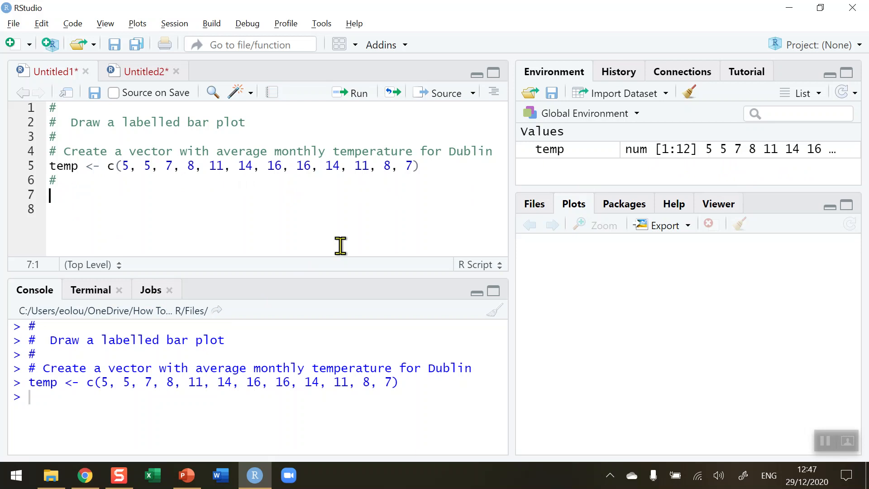
pyautogui.write('barplot(')
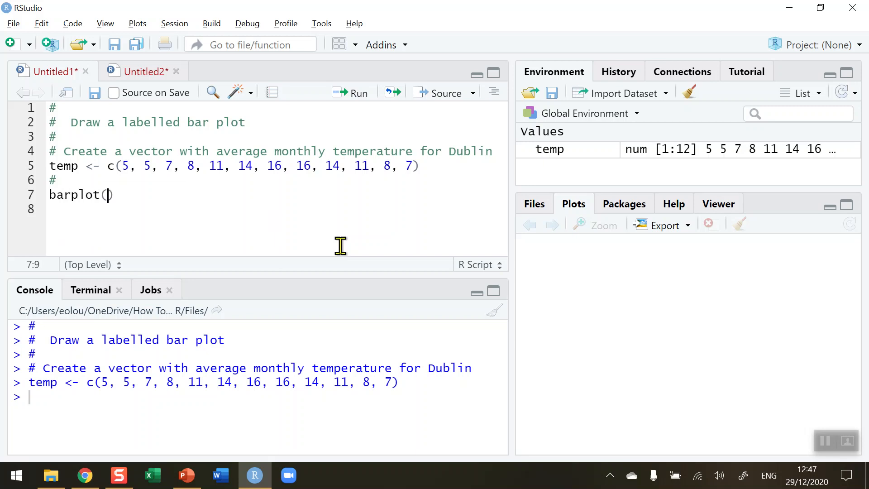
pyautogui.write('te')
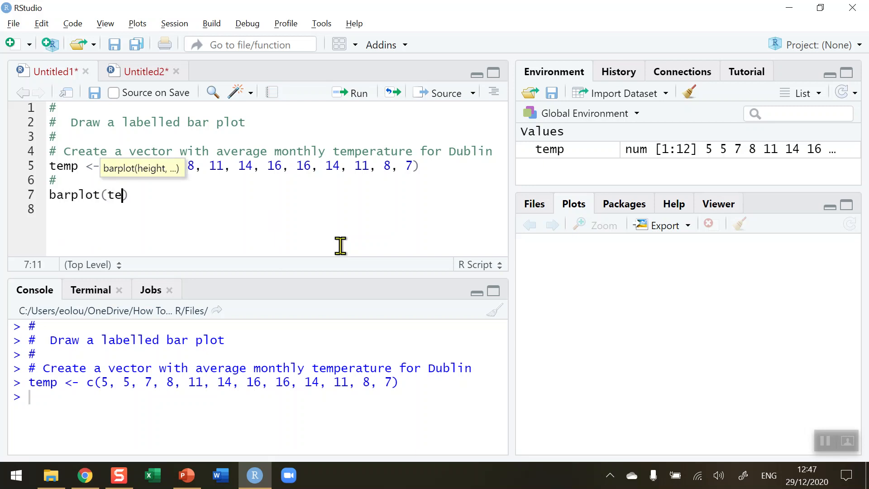
pyautogui.write('mp')
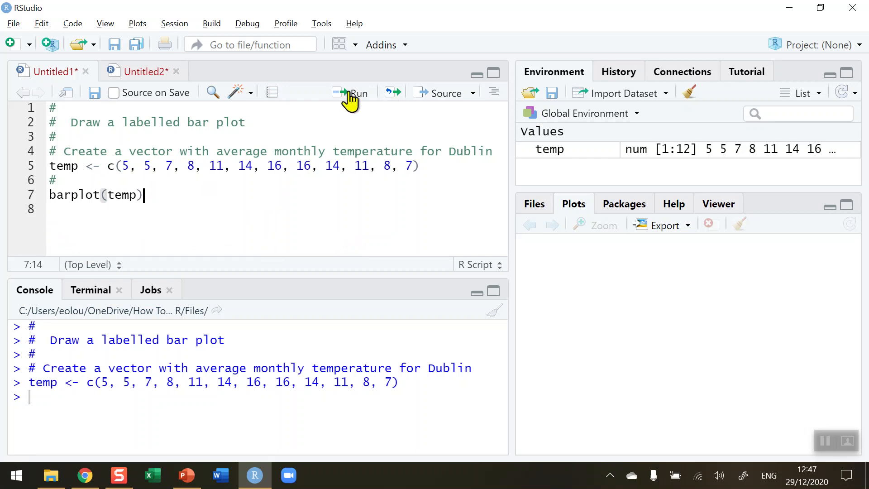
pyautogui.click(358, 93)
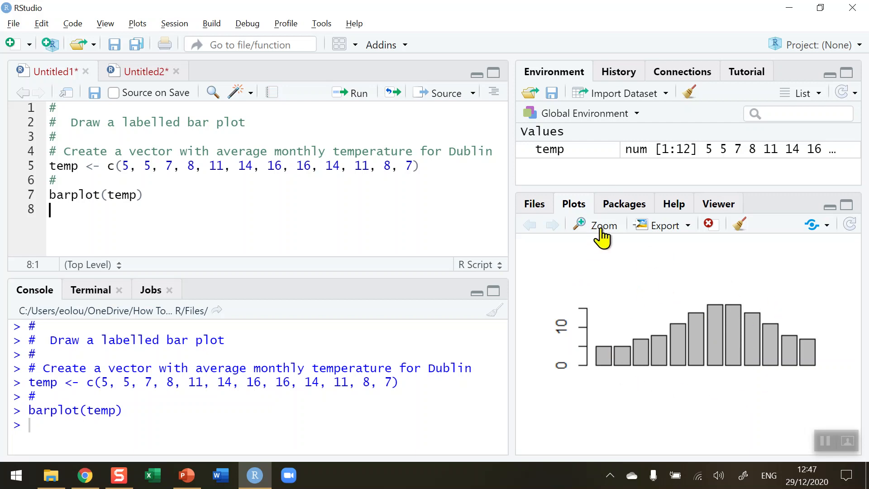
pyautogui.moveTo(604, 225)
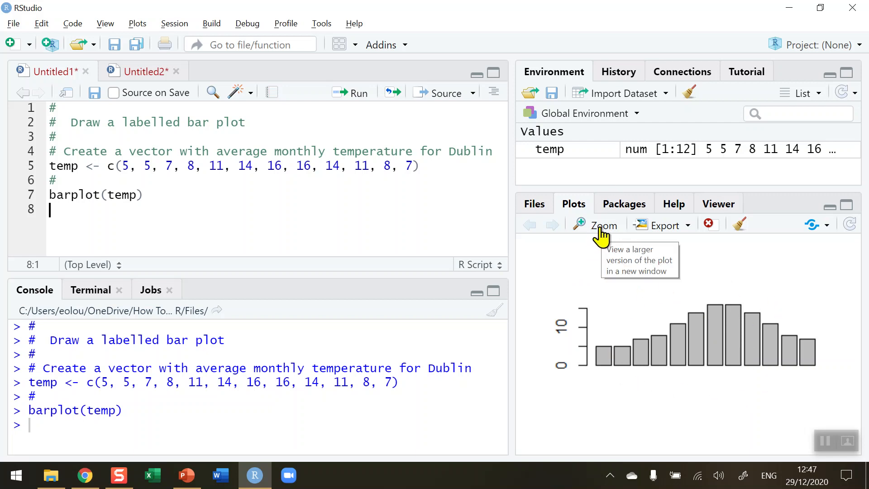
pyautogui.click(603, 226)
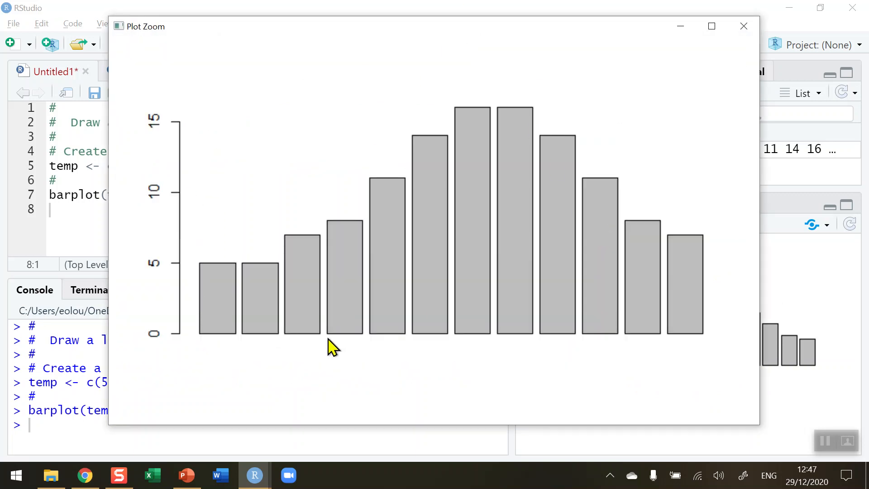
pyautogui.moveTo(235, 355)
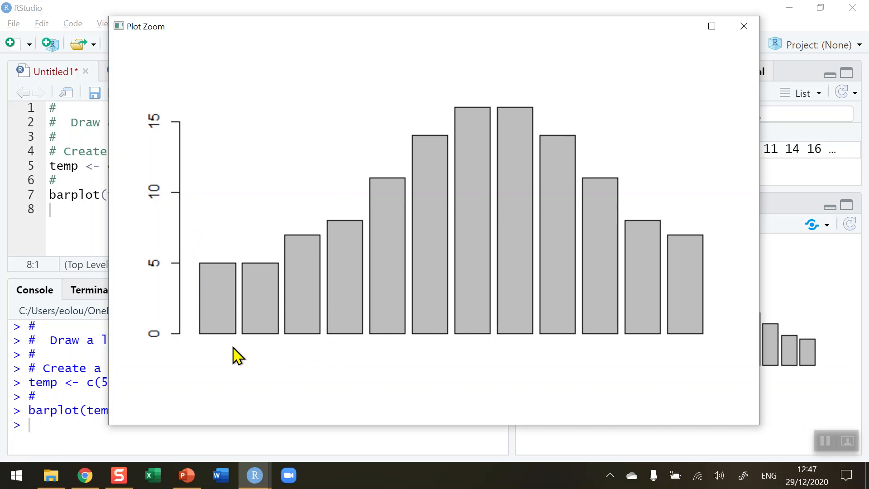
pyautogui.moveTo(565, 342)
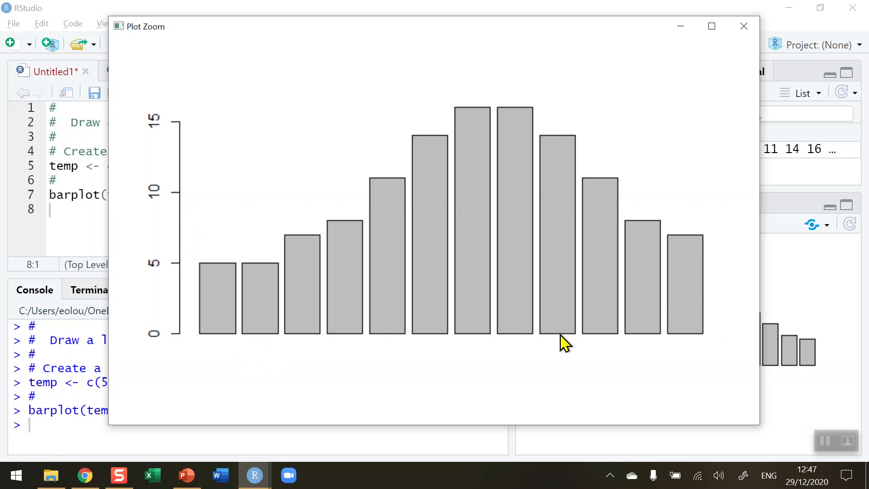
pyautogui.moveTo(280, 370)
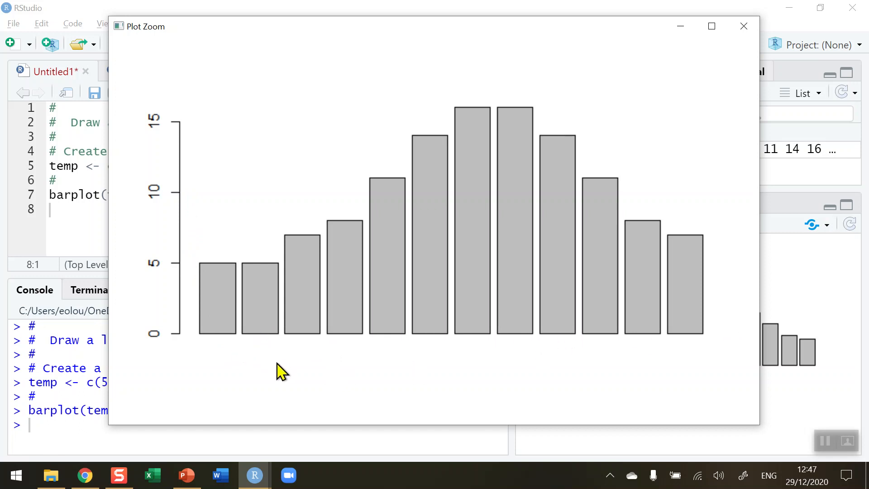
pyautogui.moveTo(300, 341)
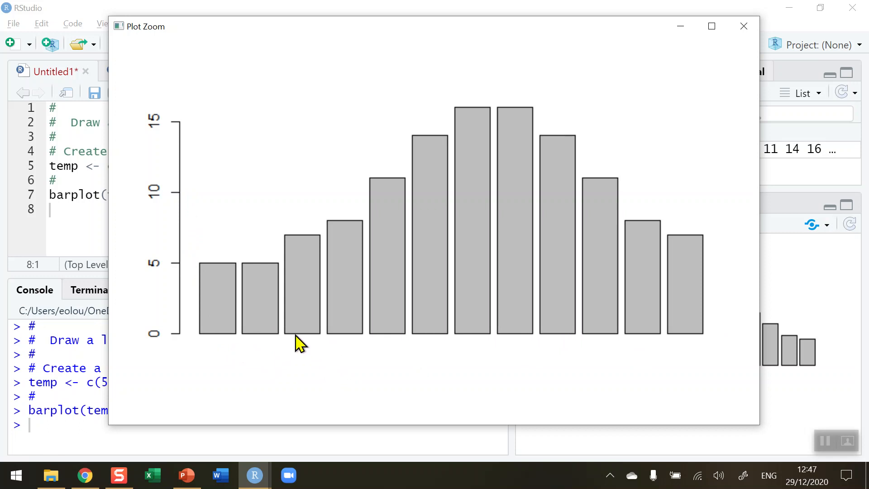
pyautogui.moveTo(681, 29)
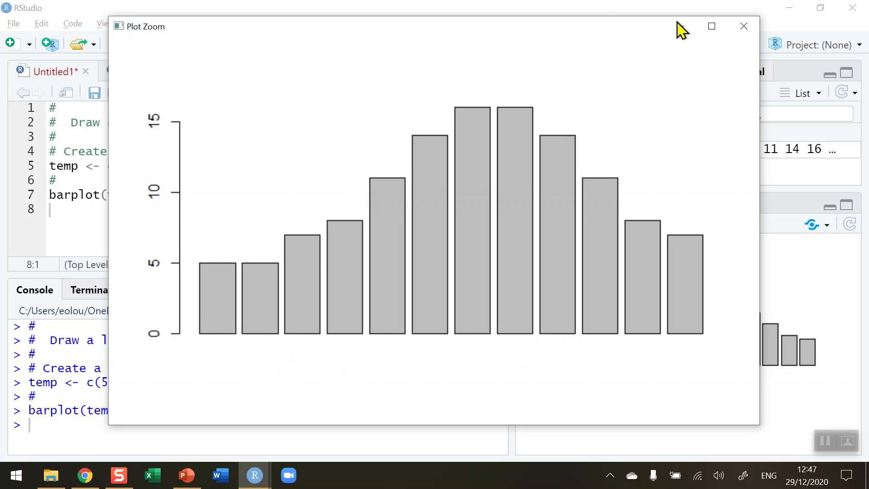
pyautogui.moveTo(744, 26)
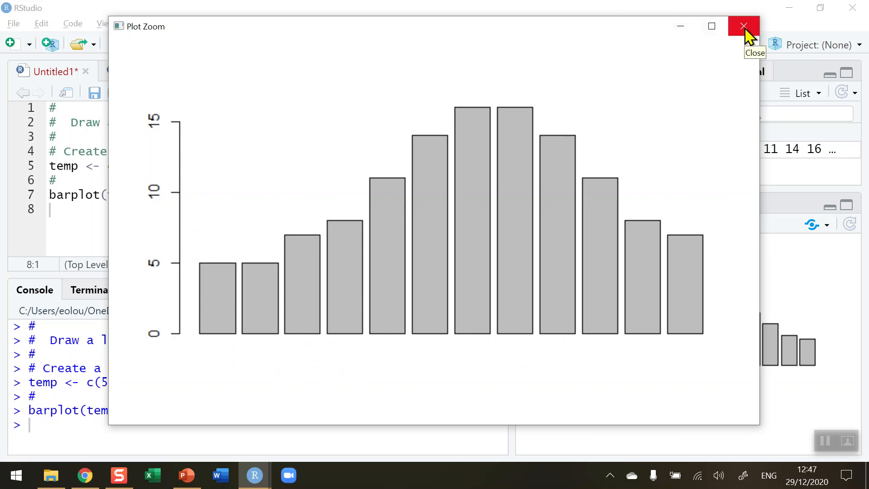
pyautogui.click(745, 26)
pyautogui.write('#')
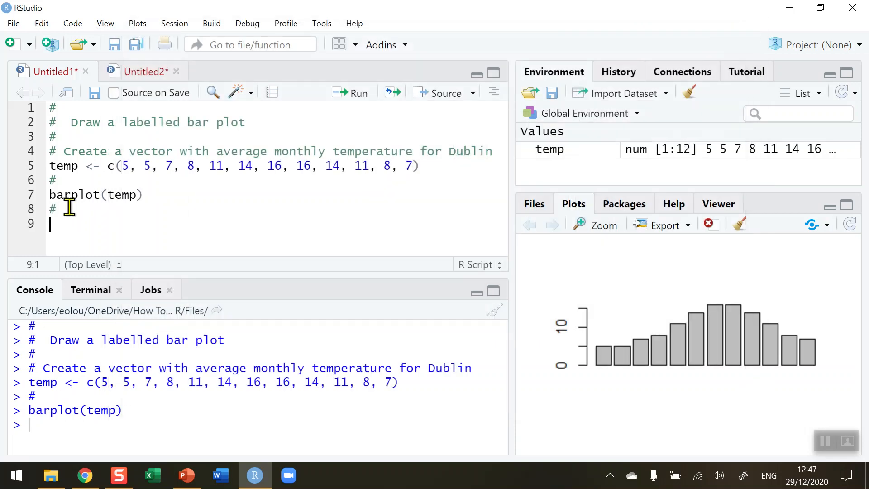
# Write barplot(temp, main = "Average Monthly Temperature (Dublin)") on line 9.
pyautogui.write('b')
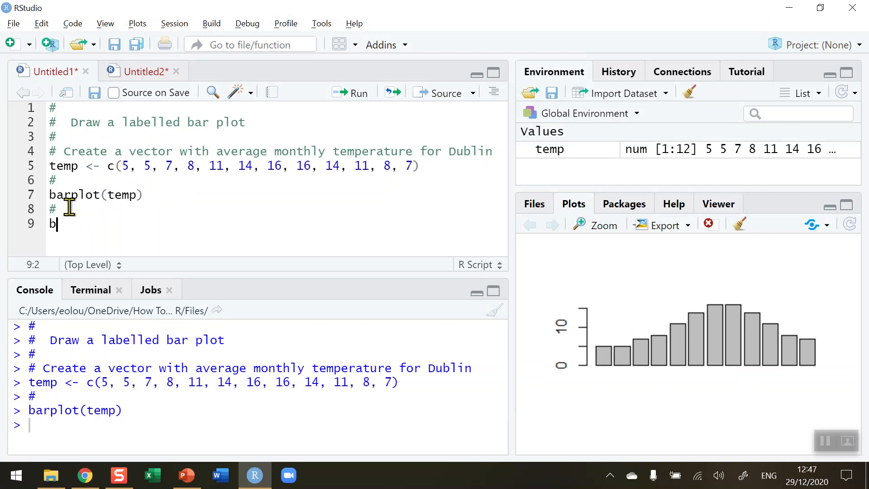
pyautogui.write('arplot(temp,')
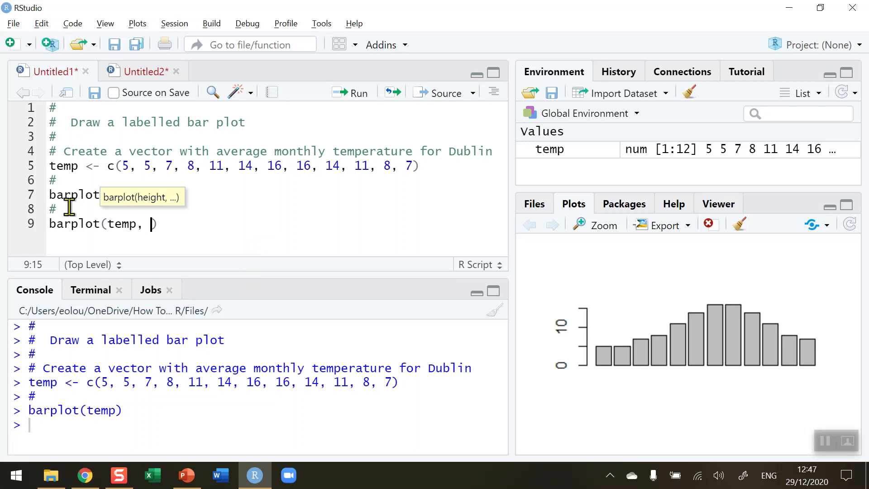
pyautogui.write('main =')
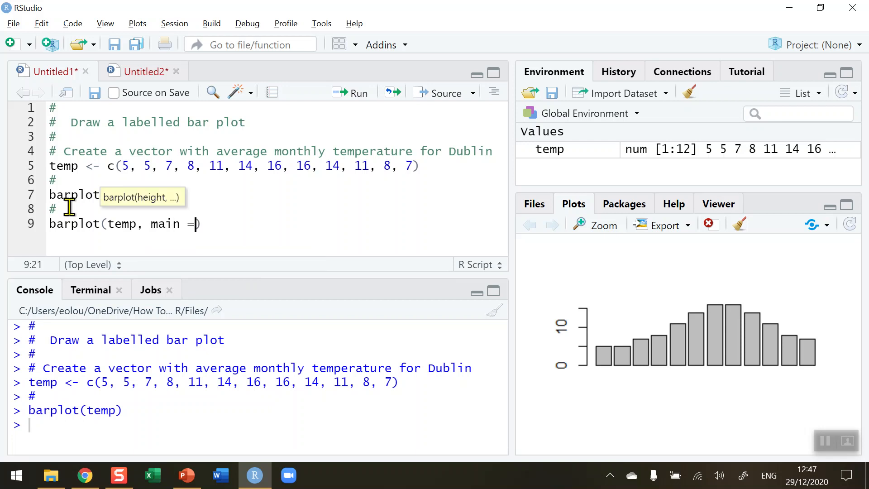
pyautogui.write('""')
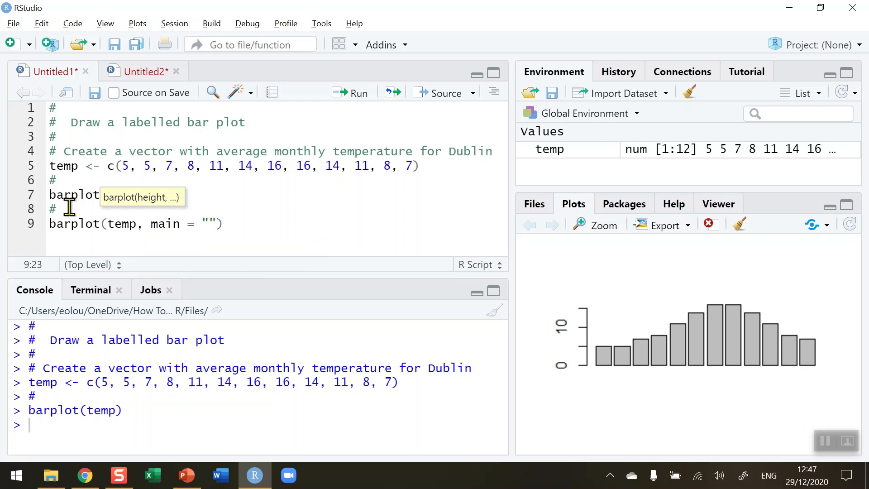
pyautogui.write('Av')
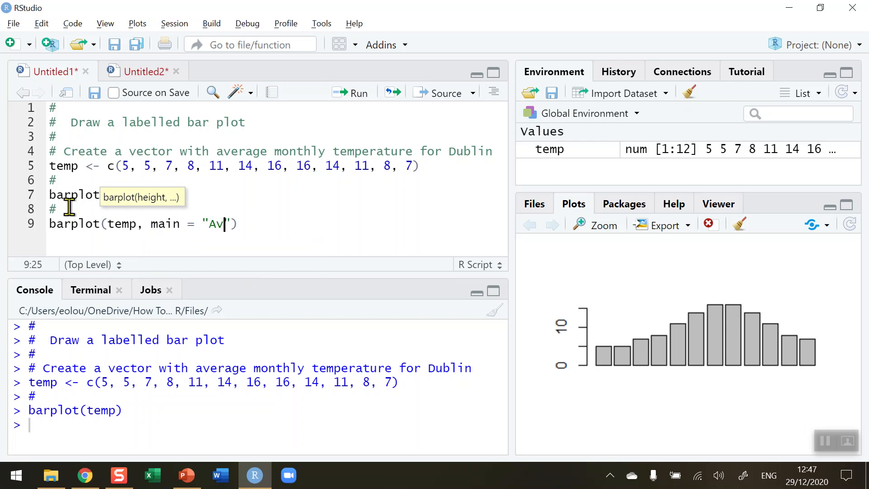
pyautogui.write('erage Monthly Temp')
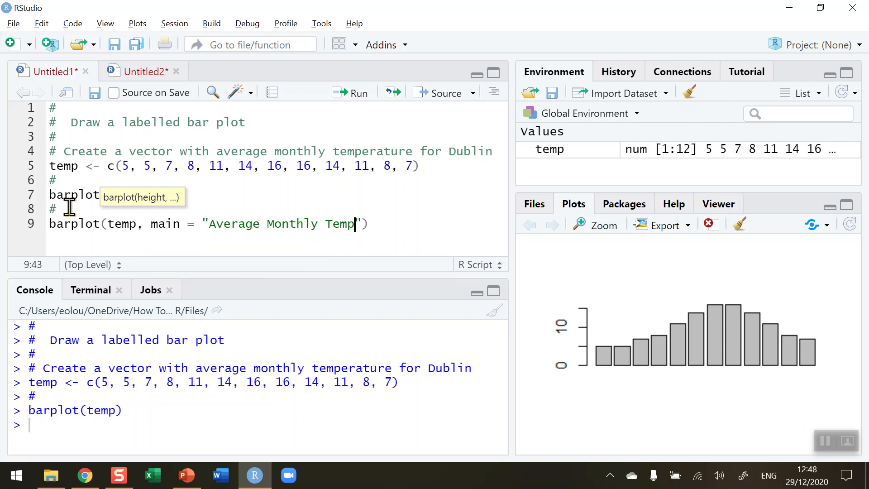
pyautogui.write('erature (')
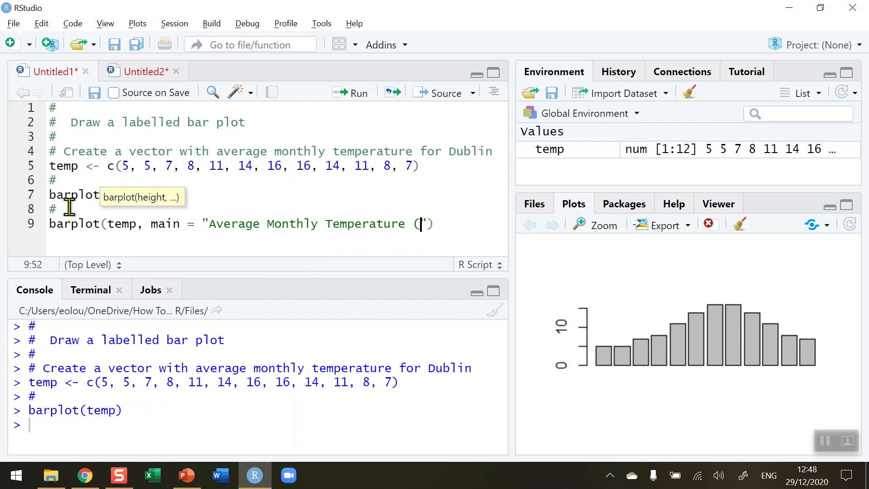
pyautogui.write('Dublin)')
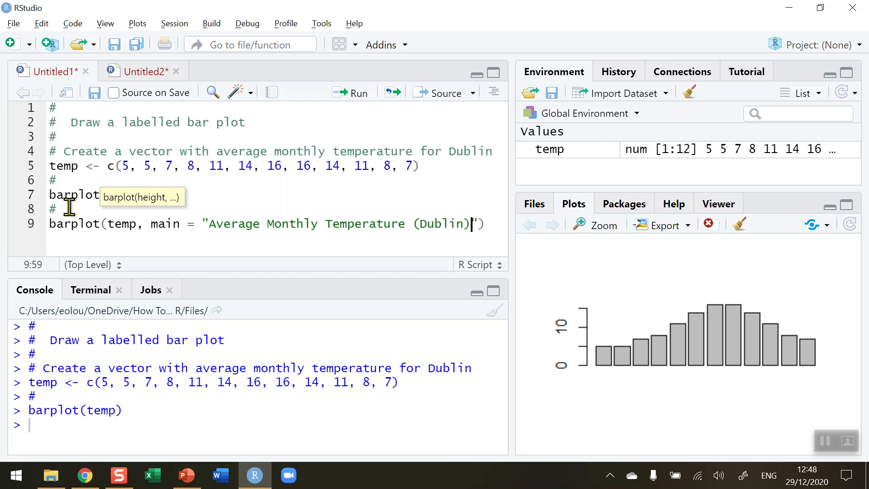
pyautogui.moveTo(391, 201)
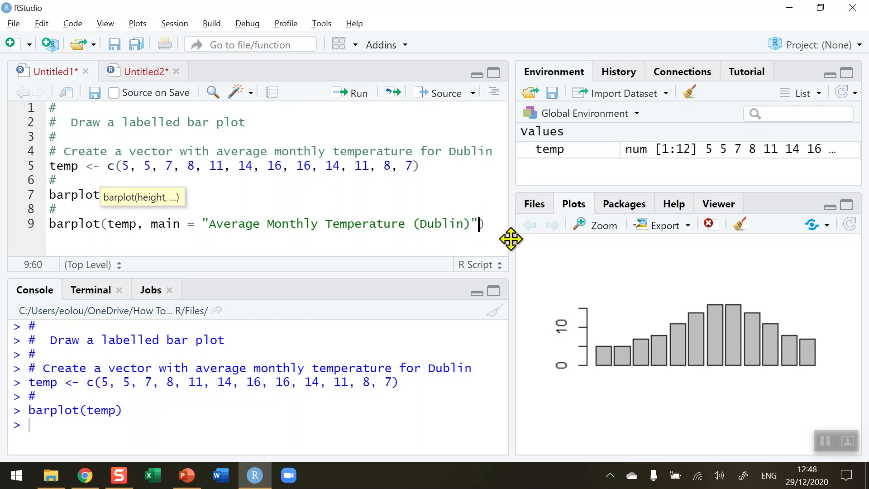
# Add xlab = "Month" and ylab = "Celcius" arguments and run the titled, labelled barplot.
pyautogui.write(',')
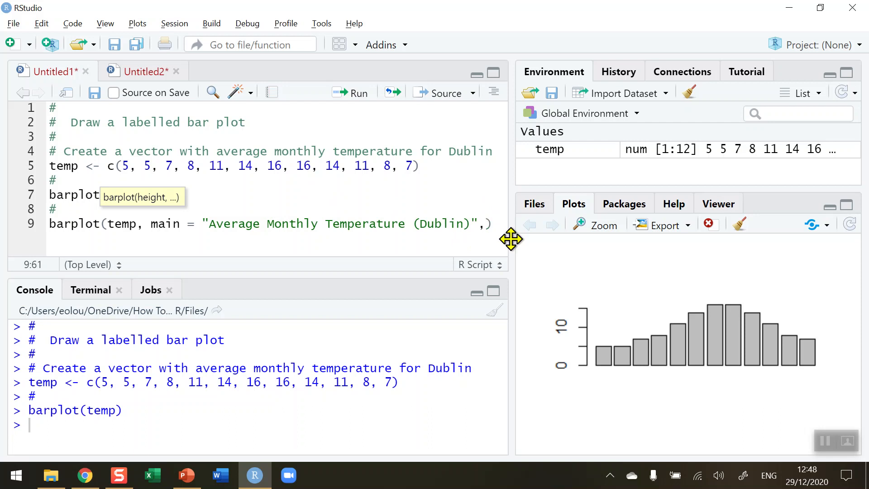
pyautogui.press('enter')
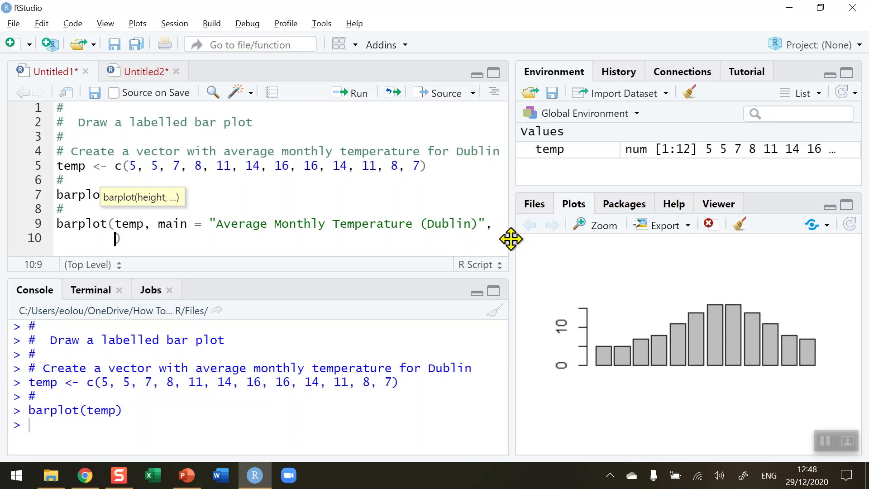
pyautogui.write('xlab = "MOn')
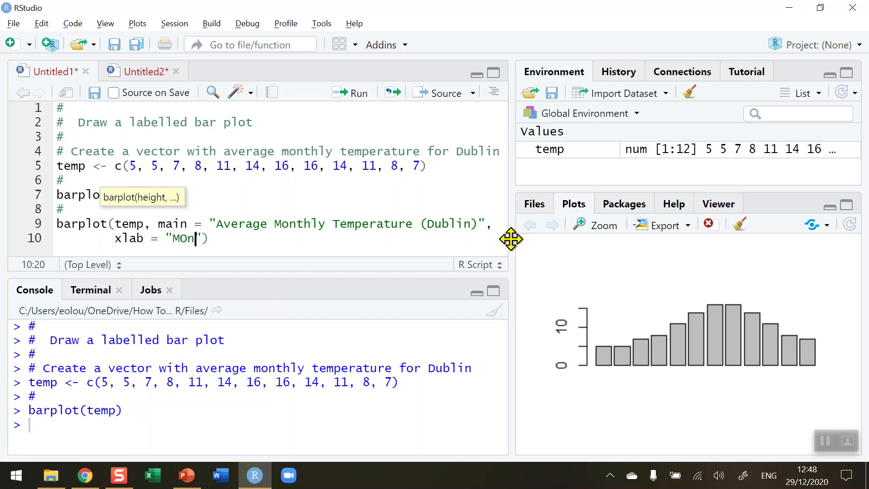
pyautogui.write('th')
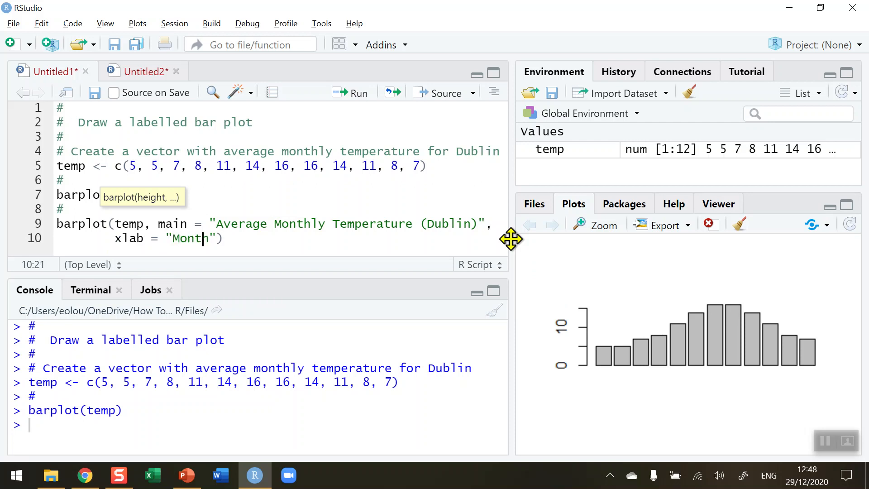
pyautogui.write(',')
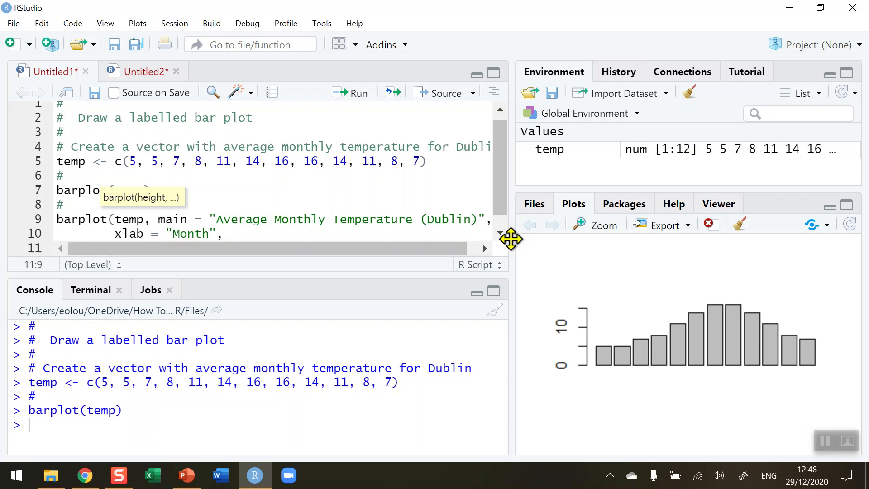
pyautogui.write('ylab = "Ca")')
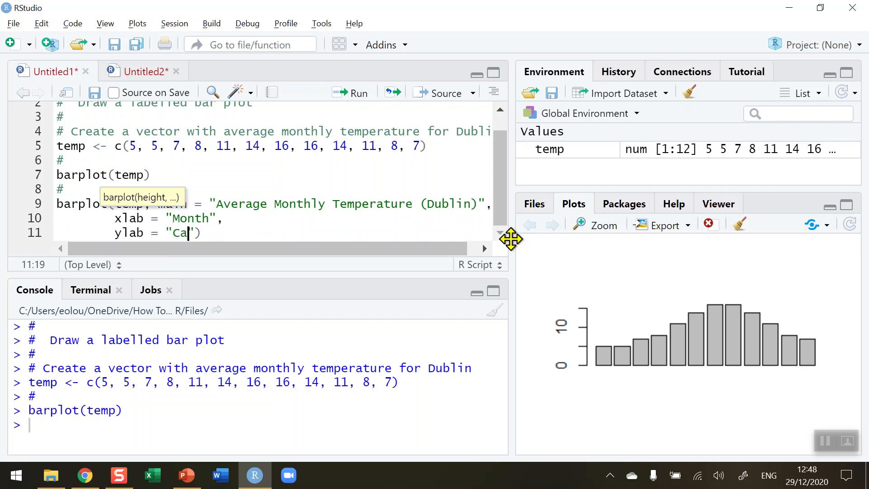
pyautogui.write('lcius')
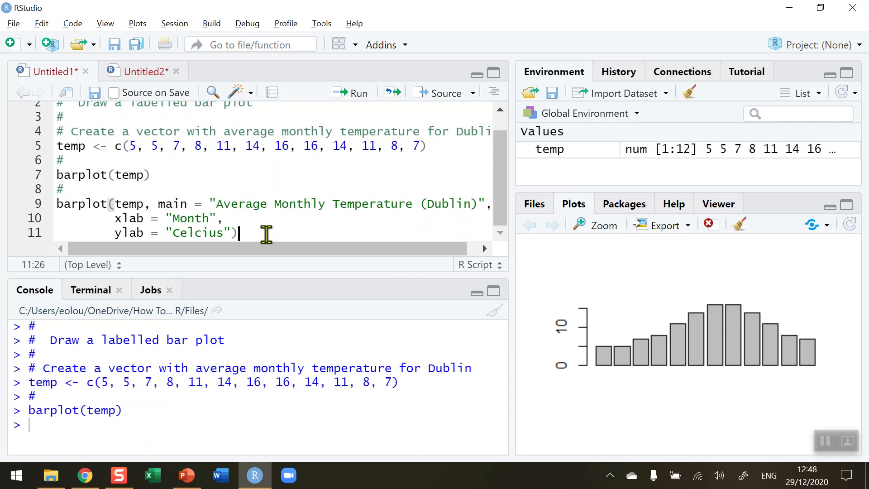
pyautogui.moveTo(349, 92)
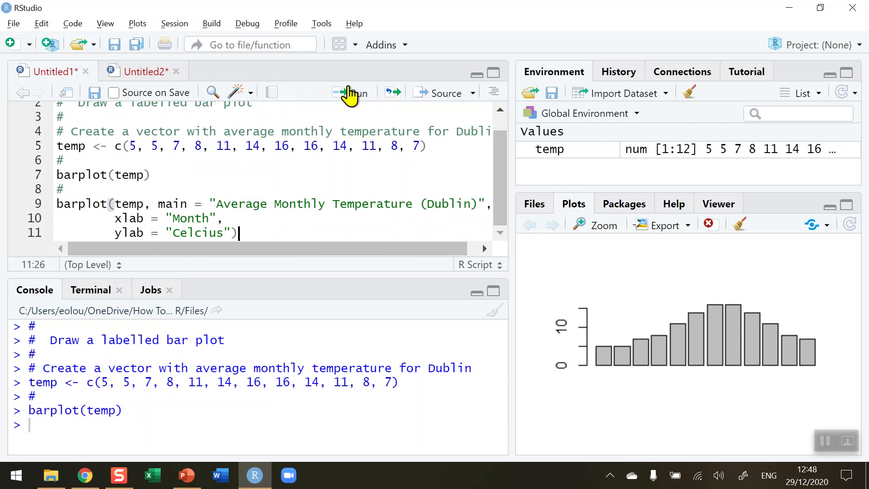
pyautogui.click(350, 92)
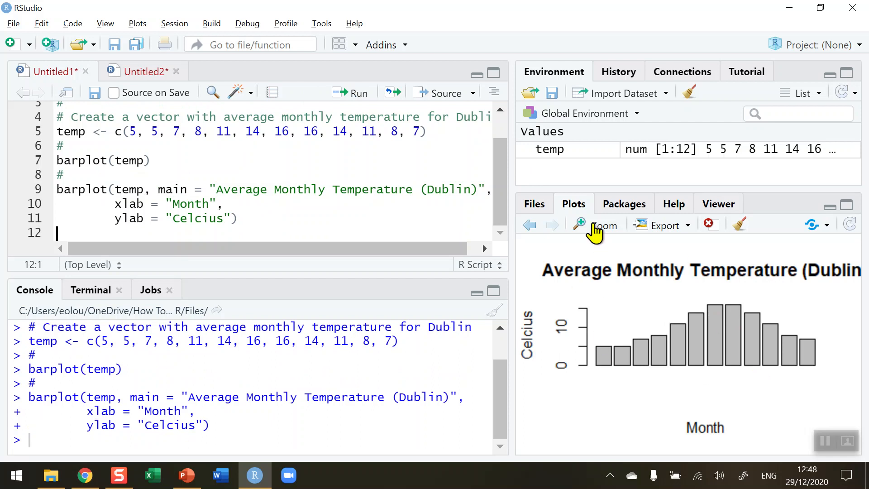
# Zoom the titled, axis-labelled bar chart into its own enlarged window.
pyautogui.click(599, 226)
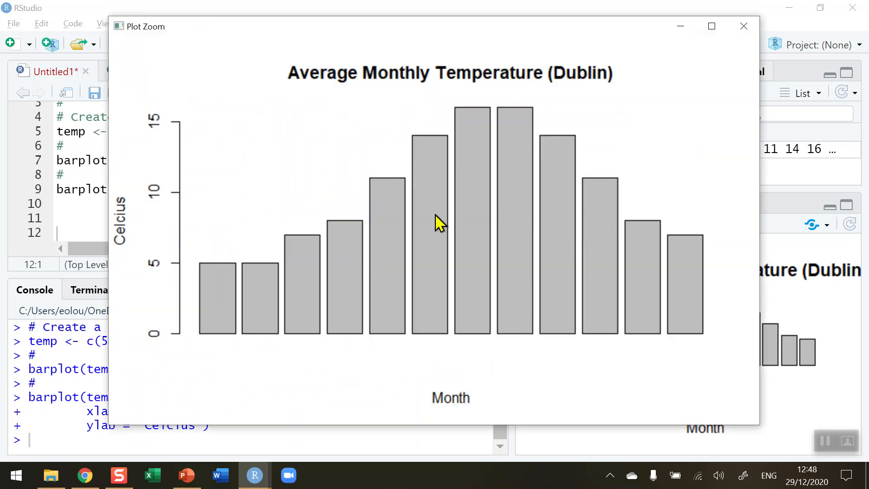
pyautogui.moveTo(317, 197)
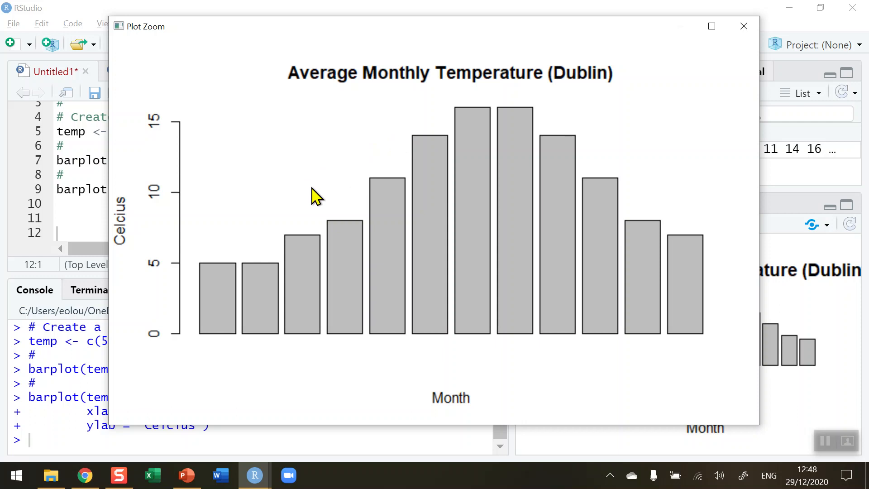
pyautogui.moveTo(682, 97)
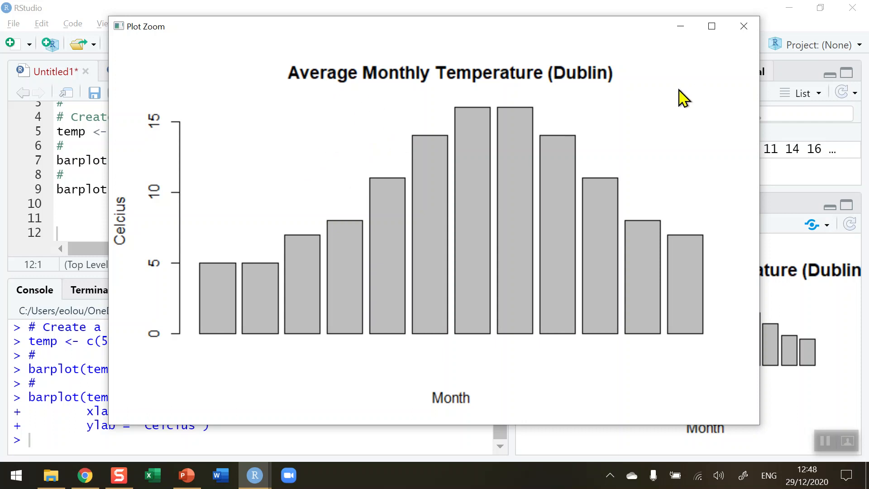
pyautogui.moveTo(451, 414)
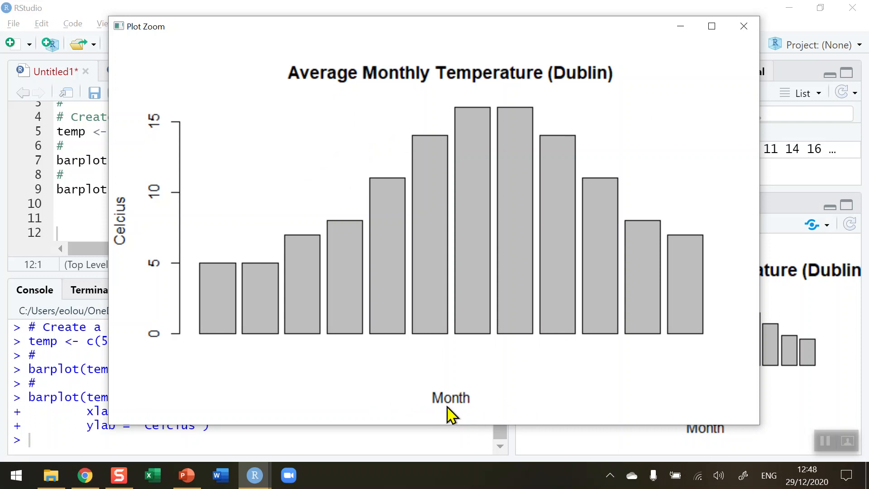
pyautogui.moveTo(221, 331)
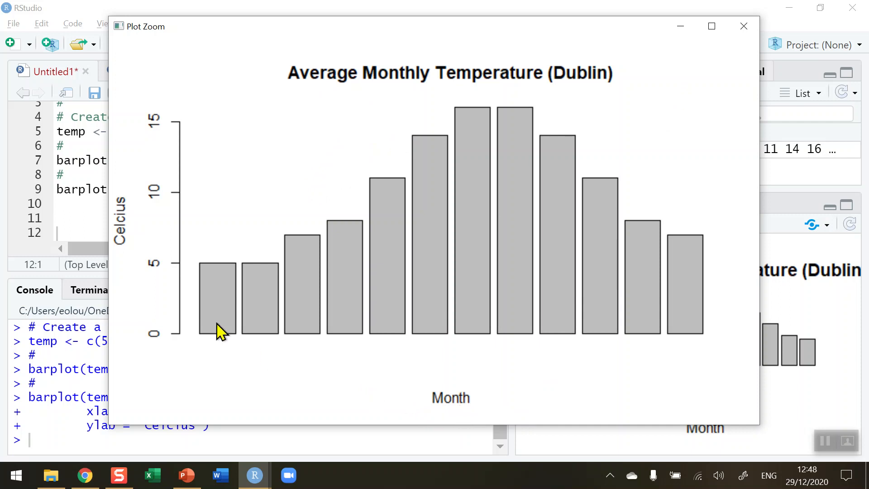
pyautogui.moveTo(133, 233)
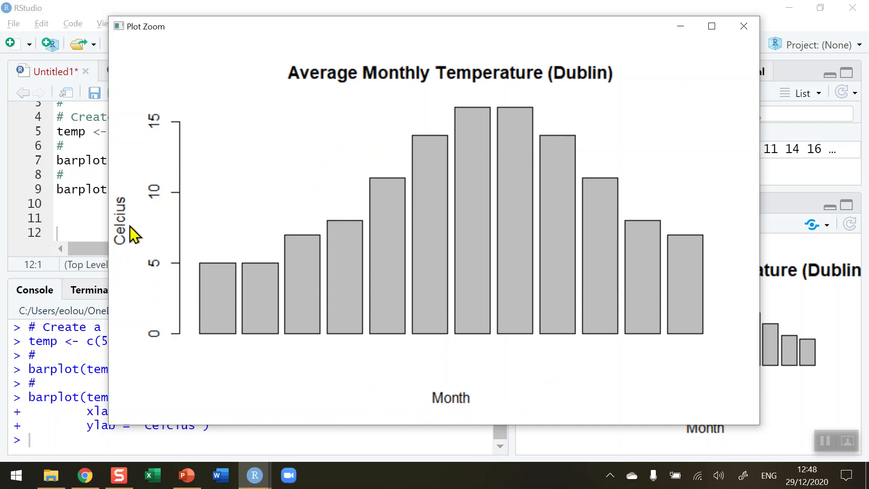
pyautogui.moveTo(145, 239)
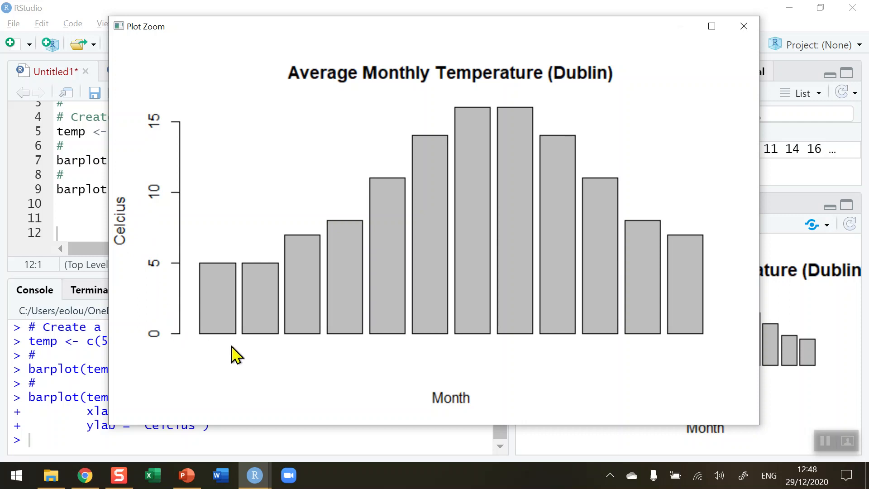
pyautogui.moveTo(217, 341)
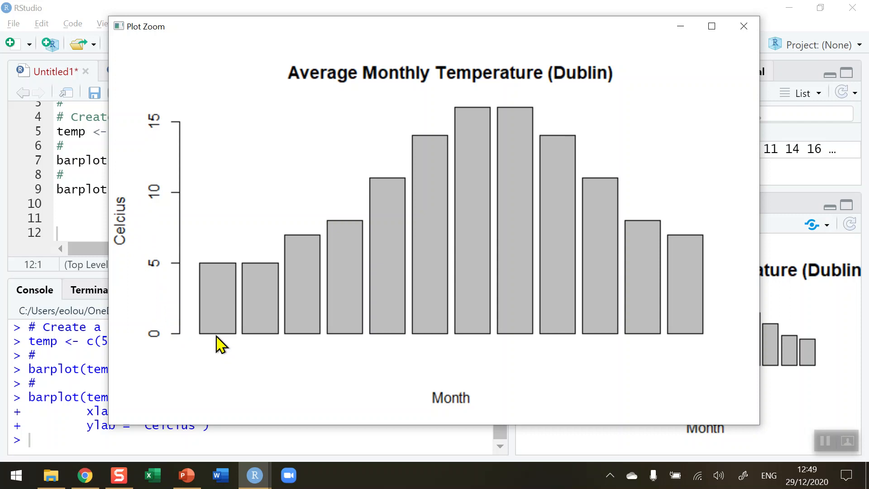
pyautogui.moveTo(218, 317)
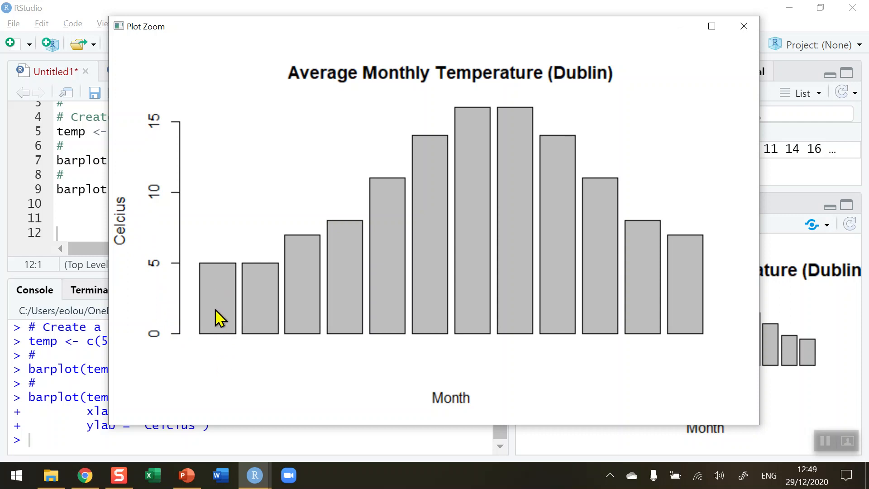
pyautogui.moveTo(697, 342)
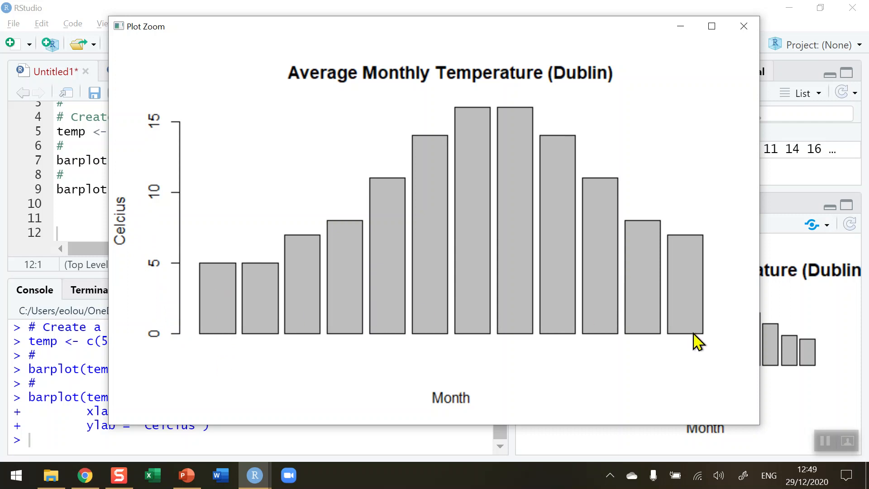
pyautogui.moveTo(689, 353)
pyautogui.write('#')
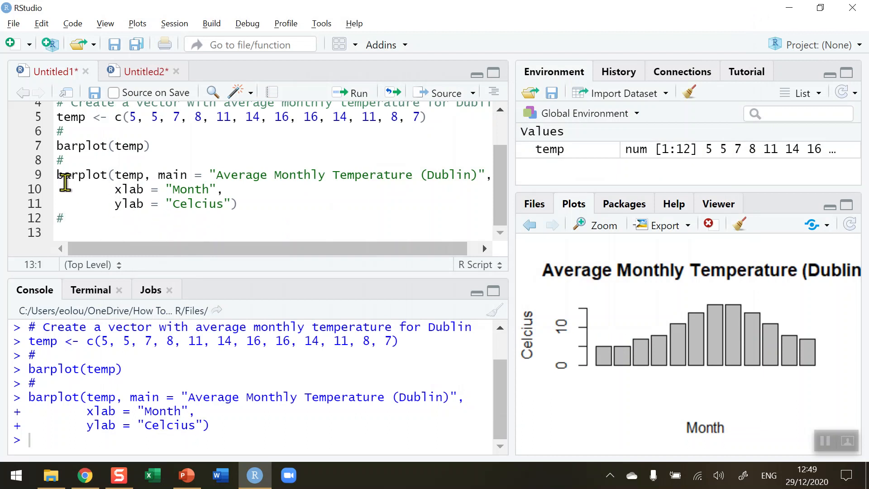
# Paste a copy of the labelled barplot call below, ending with a comma and new line for another argument.
pyautogui.moveTo(57, 174); pyautogui.dragTo(235, 204)
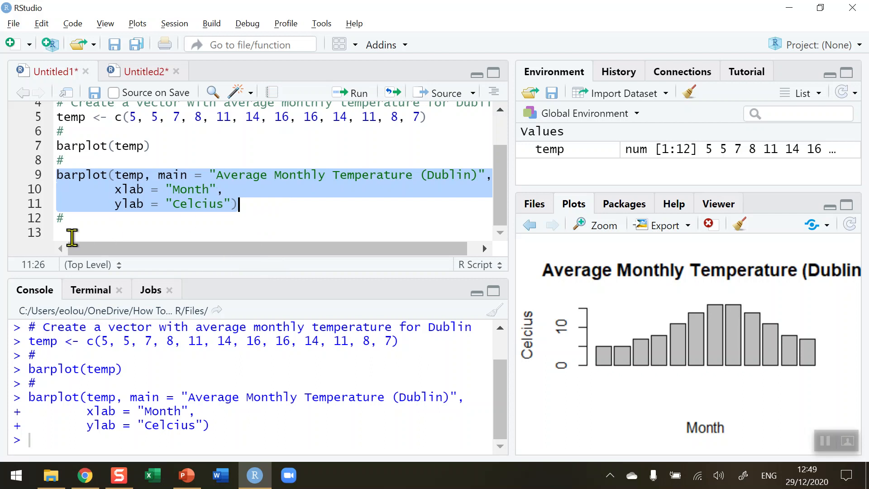
pyautogui.rightClick(66, 233)
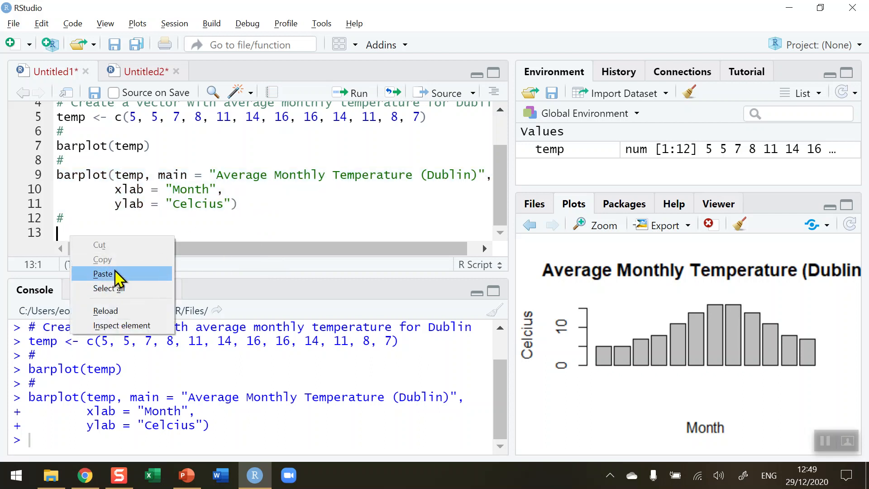
pyautogui.click(103, 274)
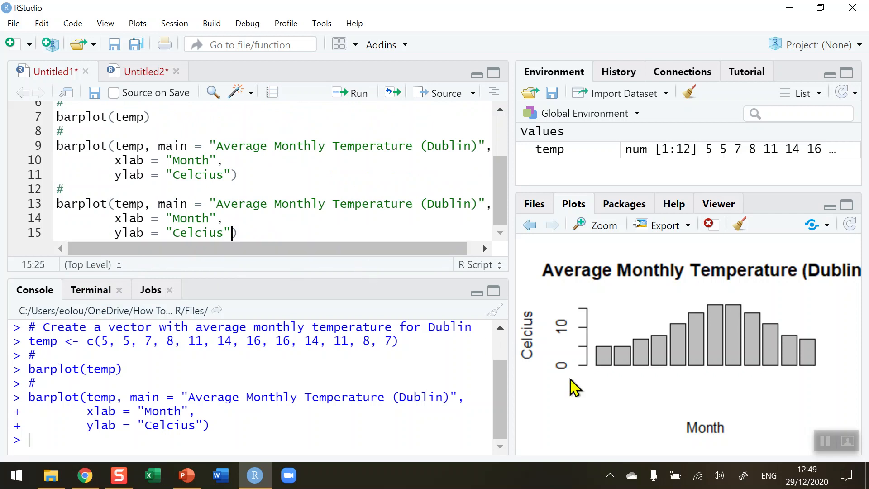
pyautogui.write(',')
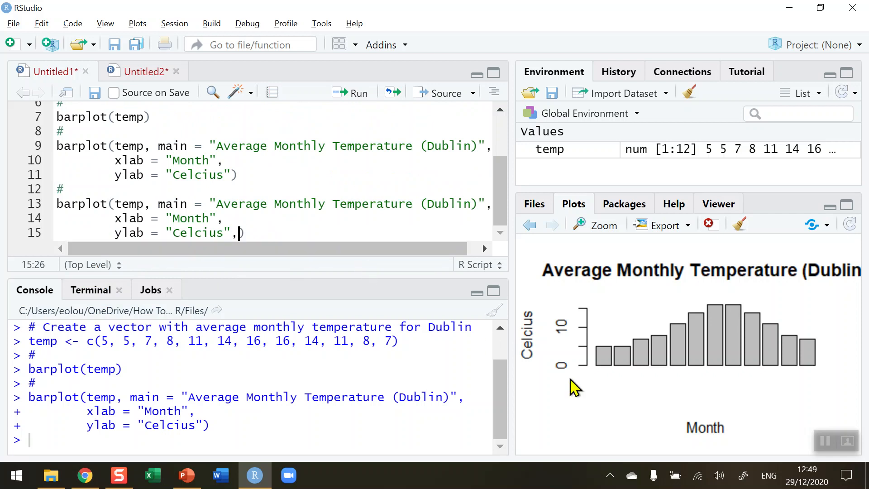
pyautogui.press('Enter')
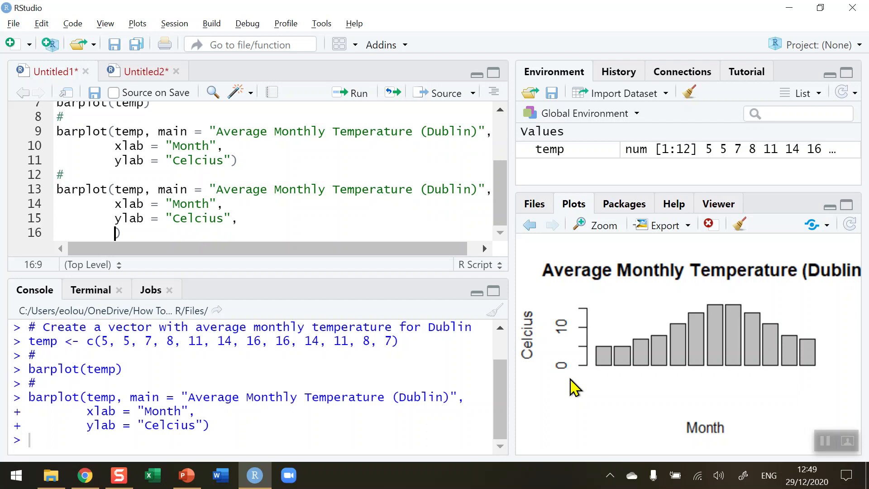
pyautogui.moveTo(550, 229)
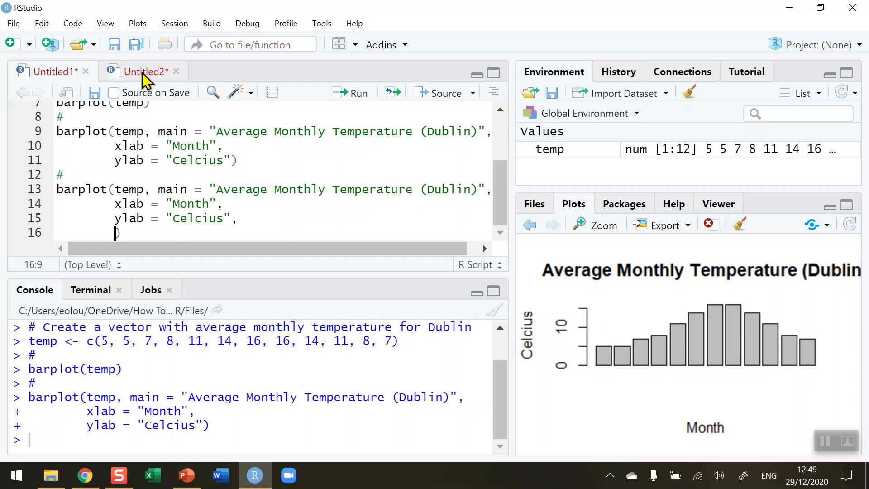
pyautogui.moveTo(148, 86)
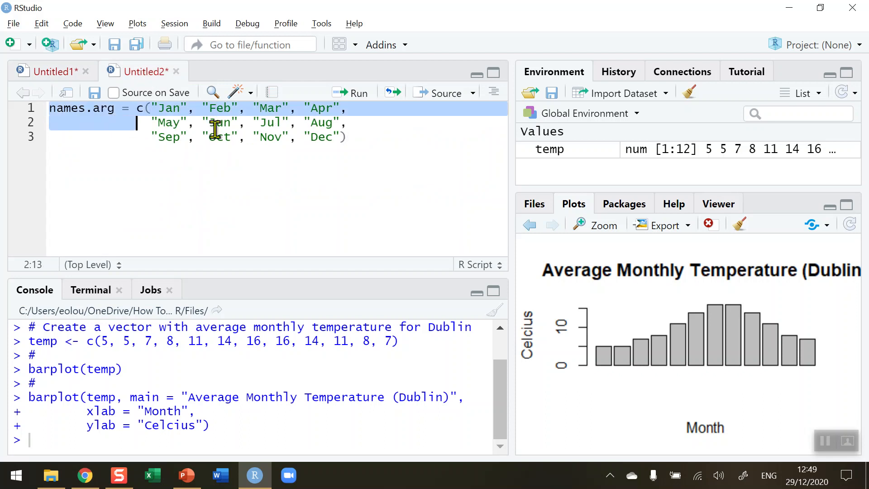
# Copy names.arg = c("Jan", …, "Dec") from Untitled2 into the new barplot call as its last argument.
pyautogui.rightClick(221, 128)
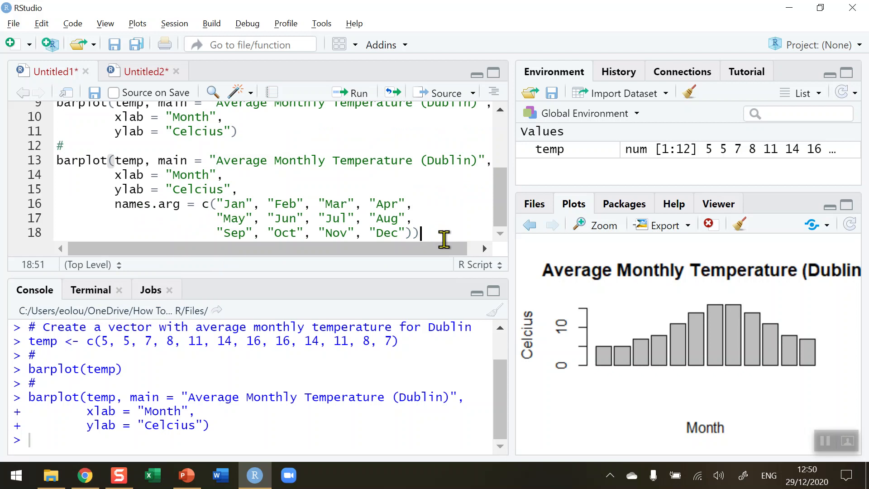
pyautogui.moveTo(144, 170)
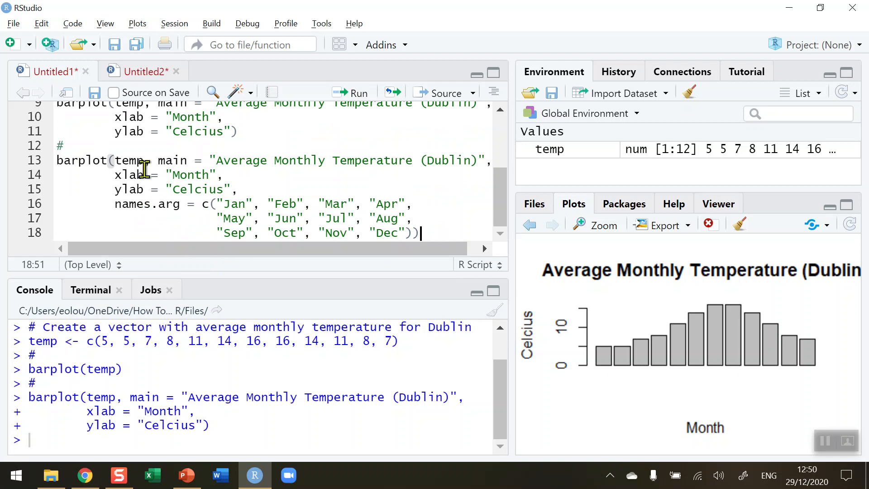
pyautogui.moveTo(115, 160); pyautogui.dragTo(237, 189)
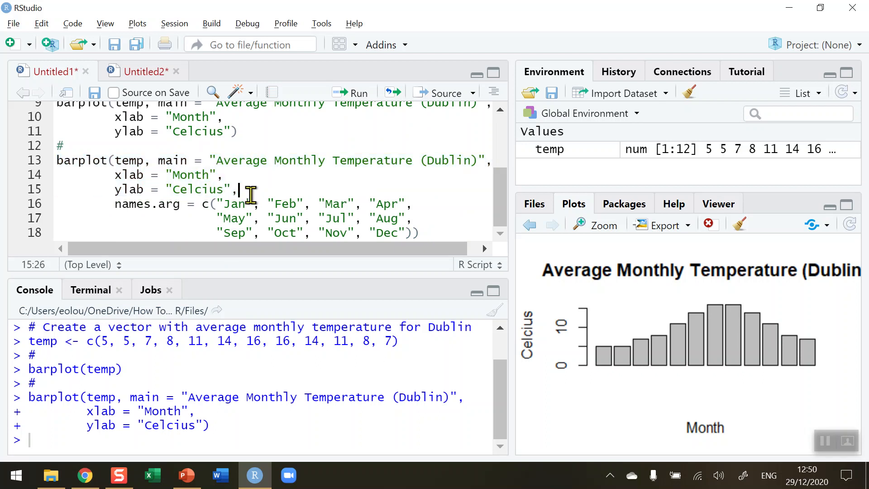
pyautogui.moveTo(248, 204); pyautogui.dragTo(382, 232)
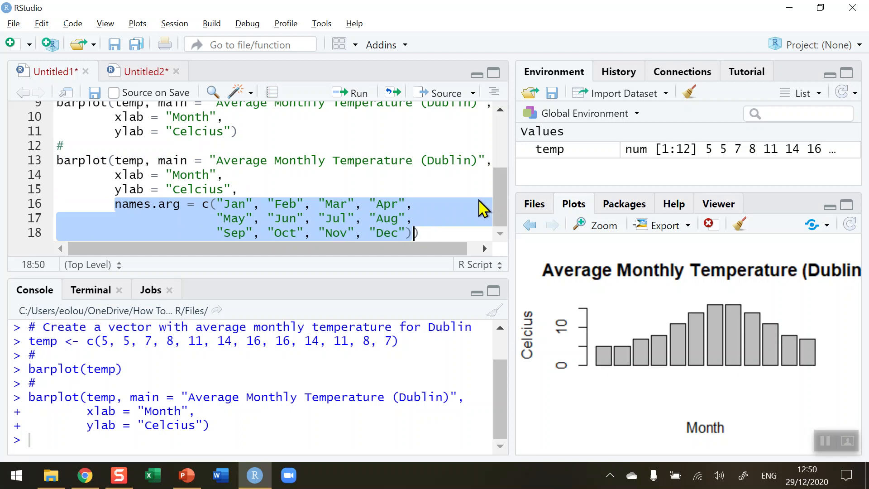
pyautogui.moveTo(429, 232)
pyautogui.write(')')
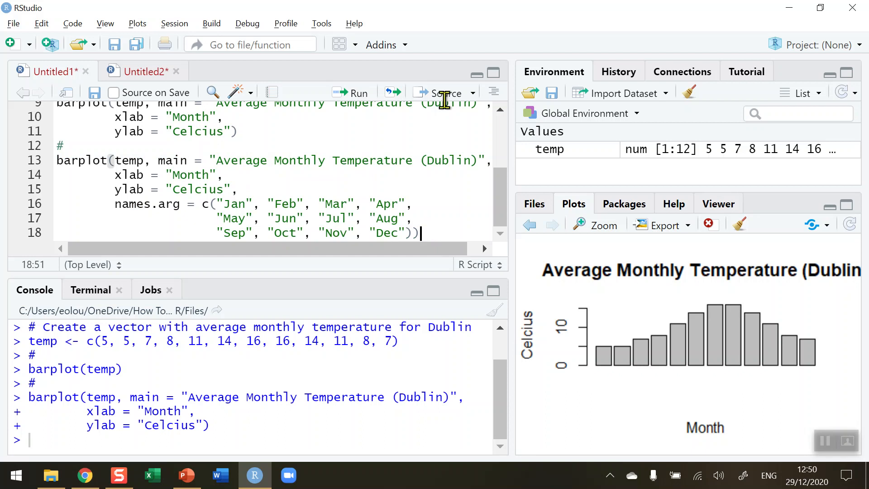
pyautogui.moveTo(343, 110)
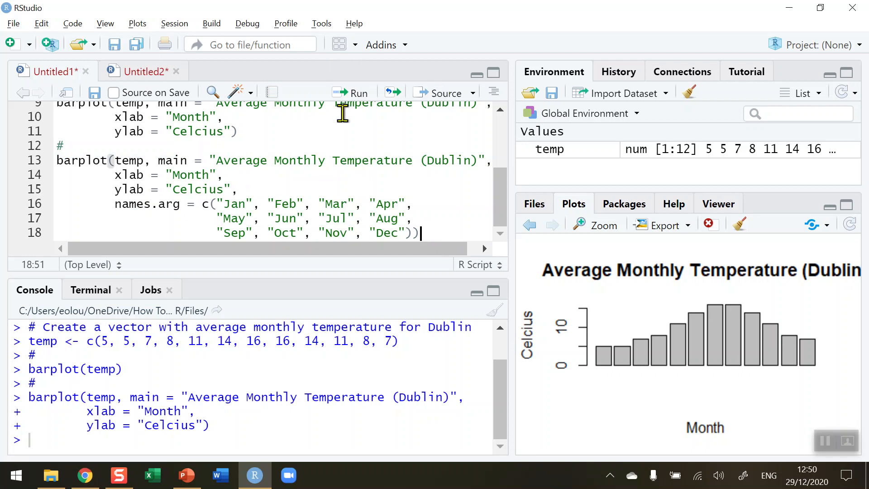
# Run the names.arg barplot to get Jan–Dec bar labels, view it zoomed, then close the zoom window.
pyautogui.click(354, 92)
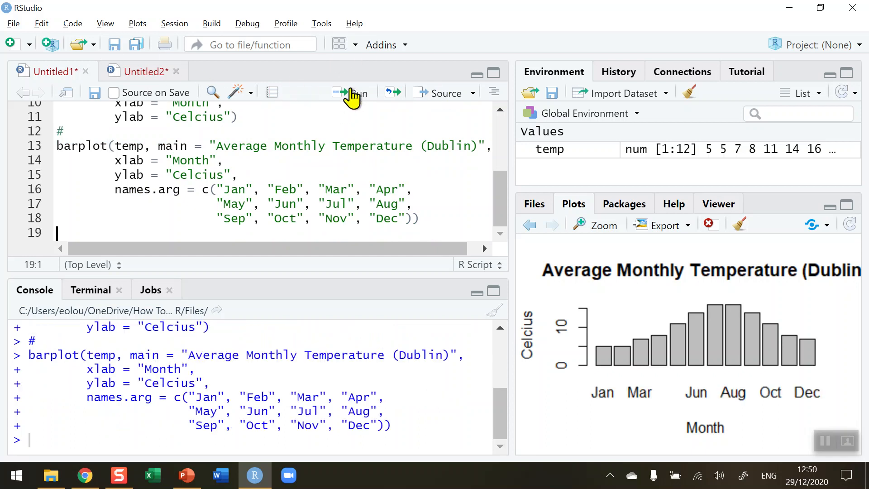
pyautogui.moveTo(621, 243)
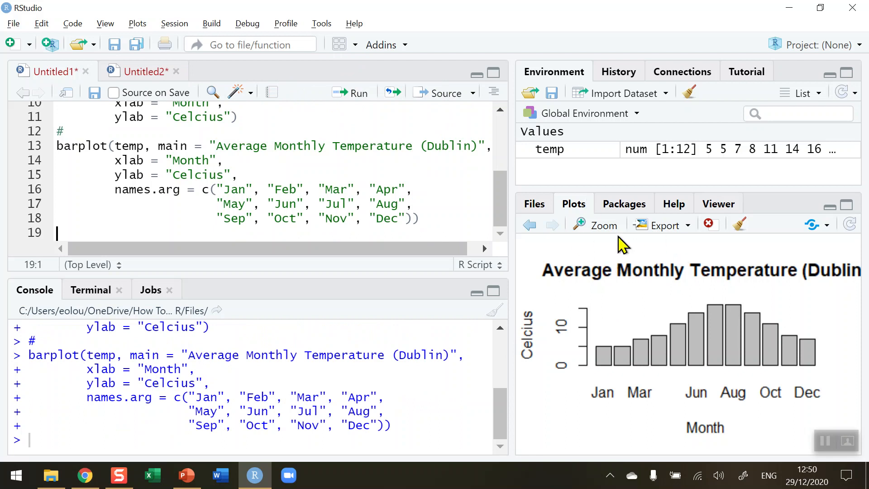
pyautogui.moveTo(664, 363)
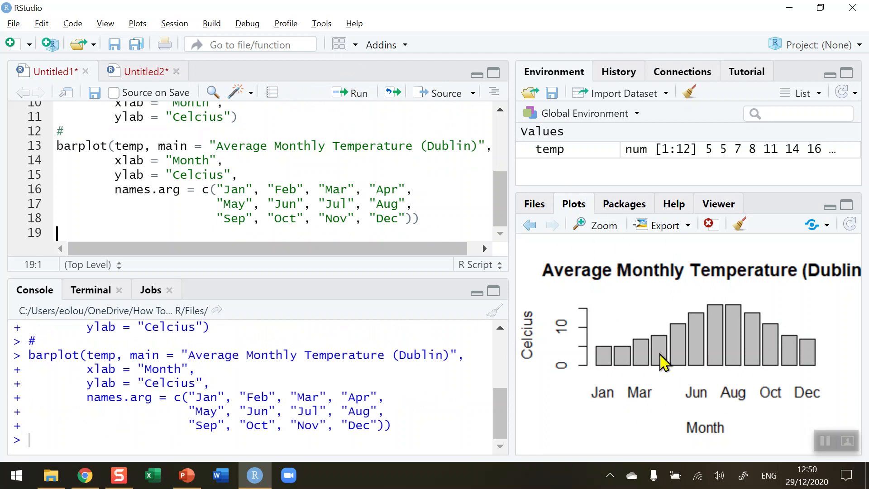
pyautogui.moveTo(603, 228)
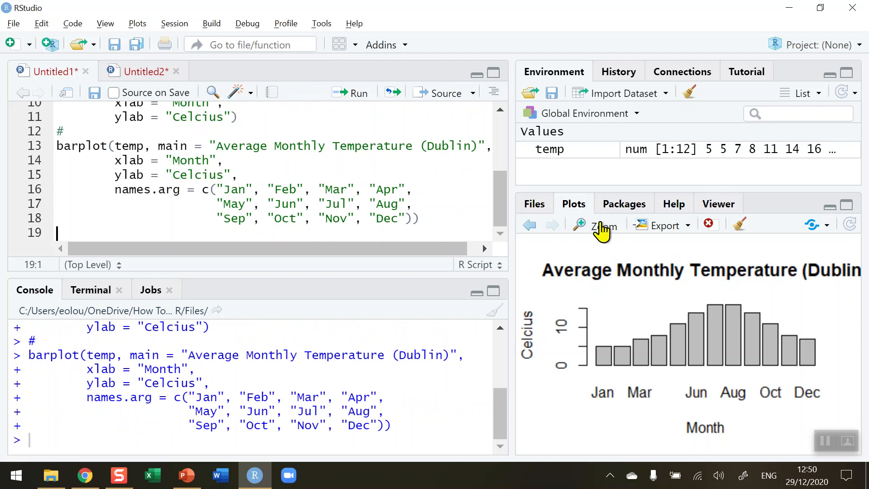
pyautogui.click(601, 226)
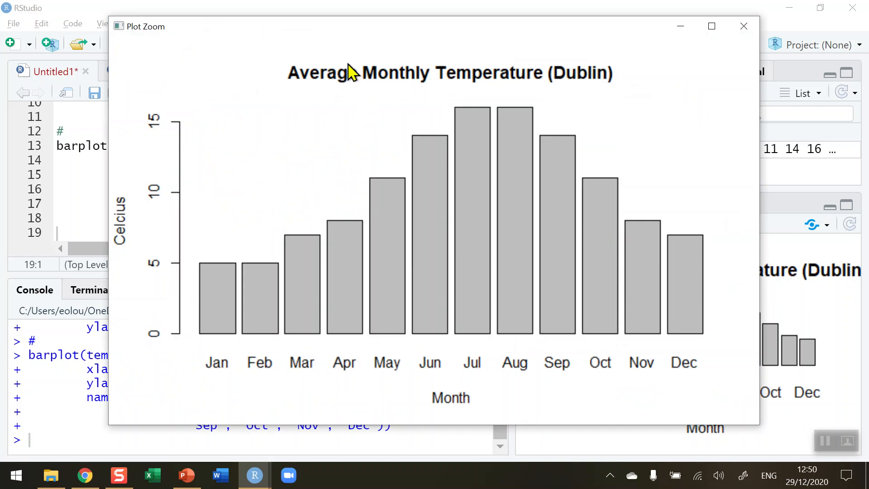
pyautogui.moveTo(471, 202)
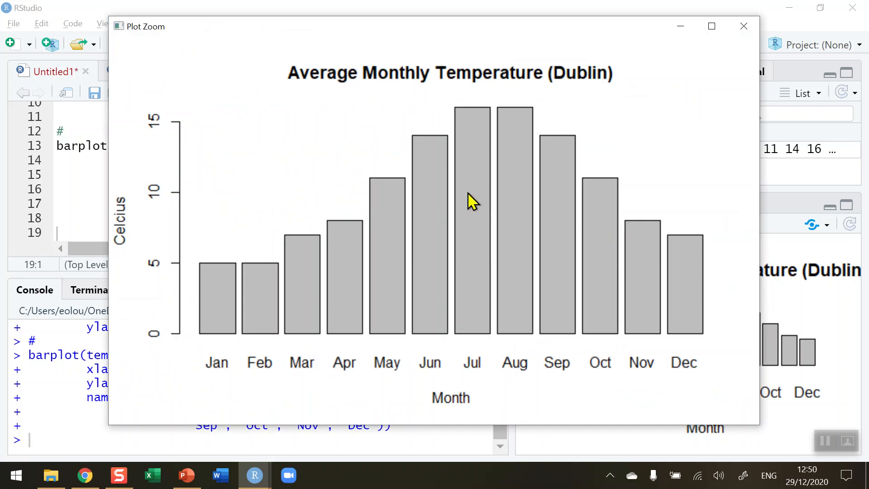
pyautogui.moveTo(233, 326)
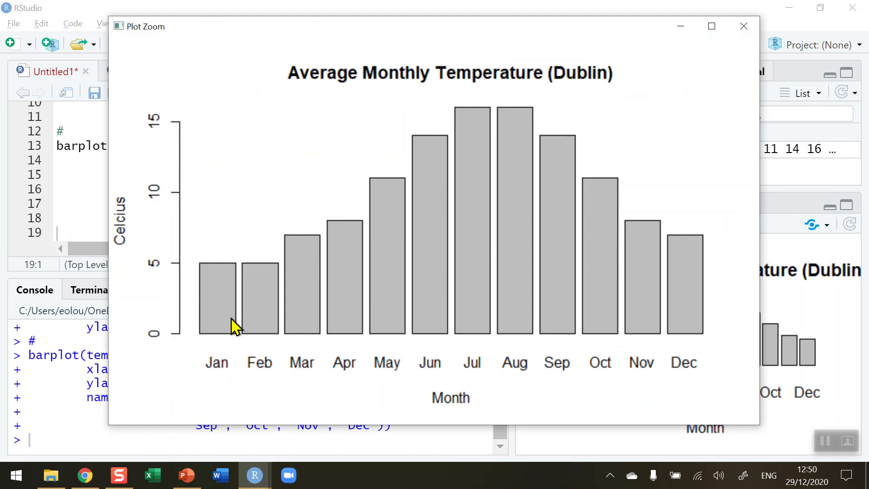
pyautogui.moveTo(238, 371)
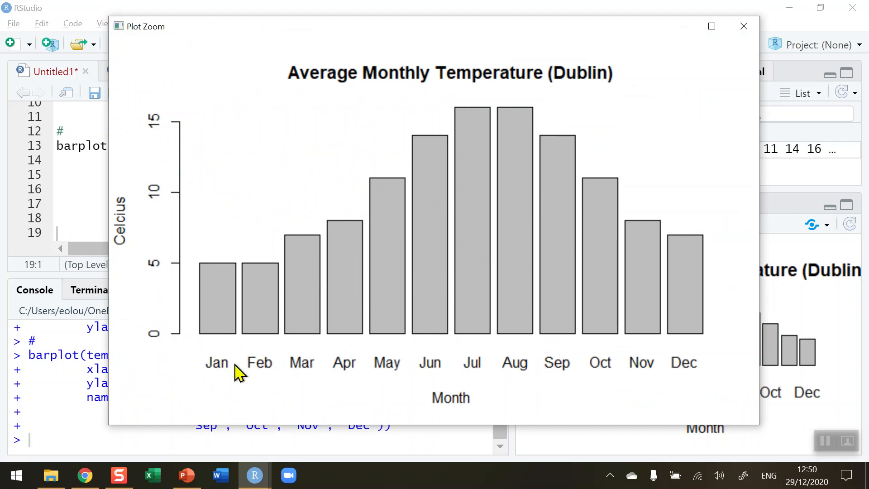
pyautogui.moveTo(729, 386)
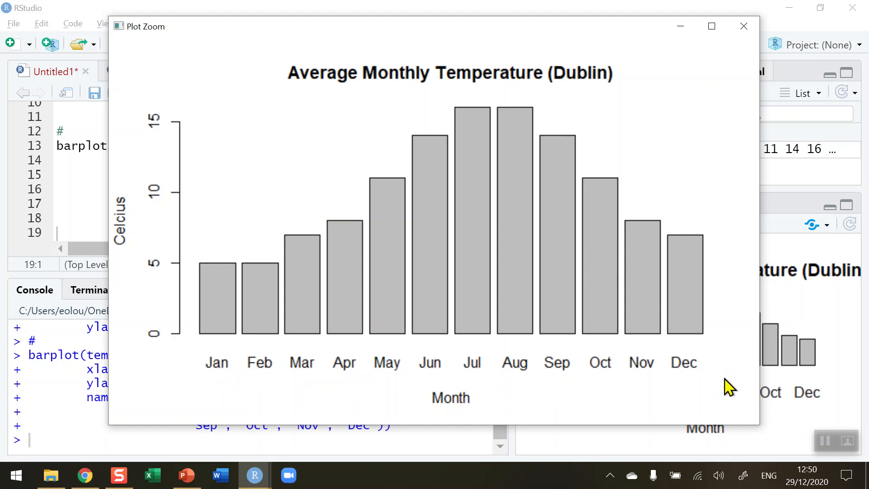
pyautogui.moveTo(725, 386)
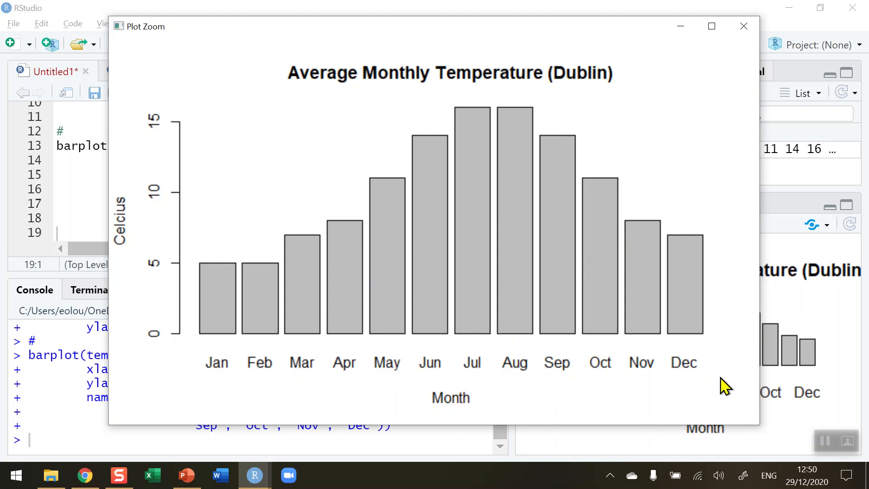
pyautogui.moveTo(685, 22)
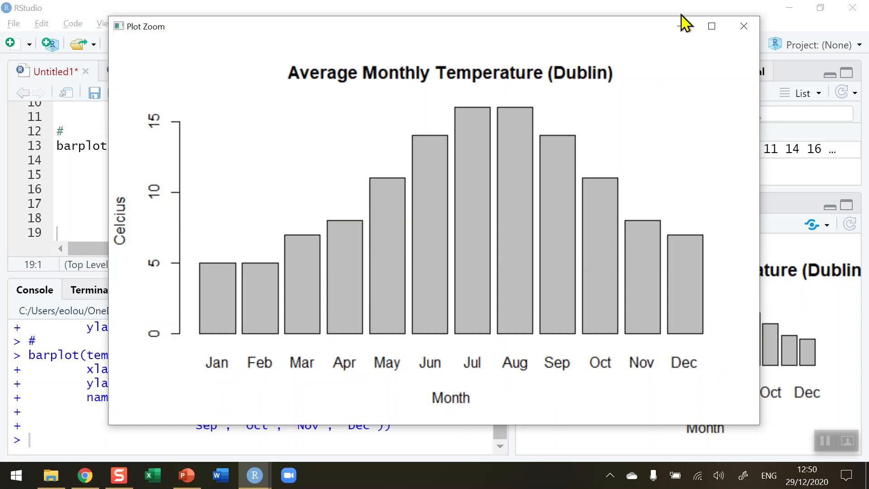
pyautogui.click(744, 27)
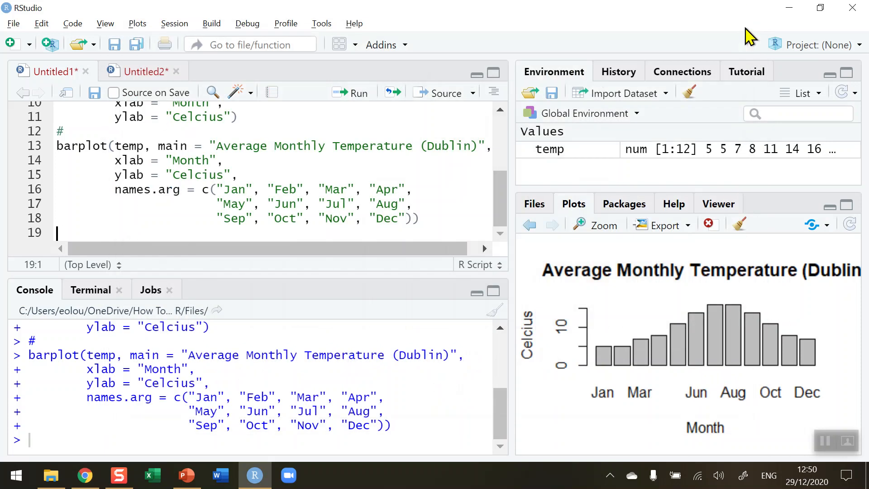
# Add col = "Red" after the month names, run it and view the red-barred chart enlarged.
pyautogui.click(212, 189)
pyautogui.write(',')
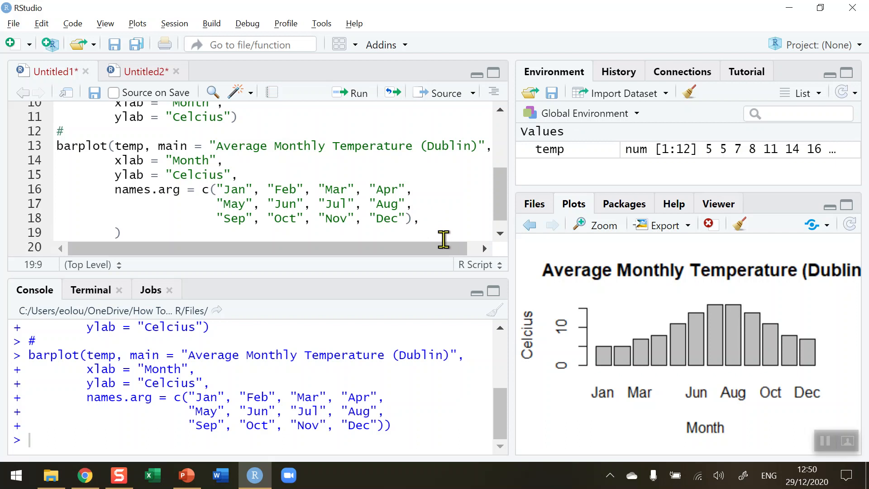
pyautogui.write('col =')
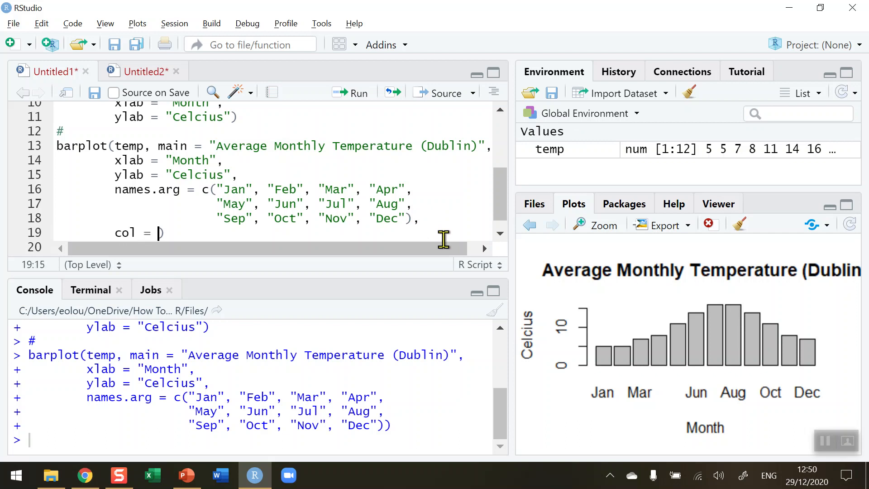
pyautogui.write('"Red")')
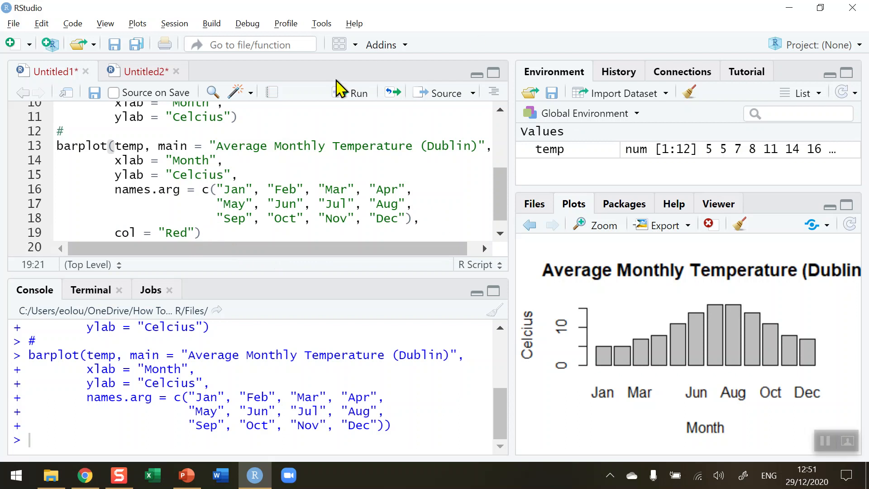
pyautogui.click(359, 92)
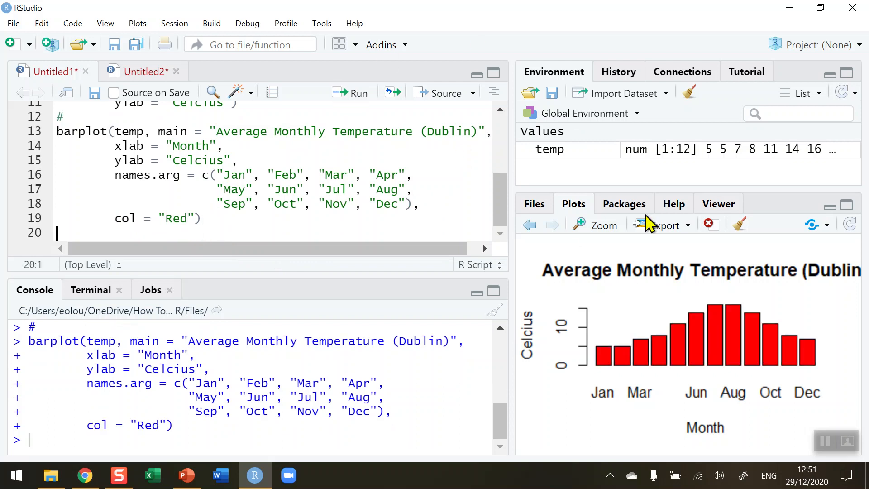
pyautogui.click(596, 226)
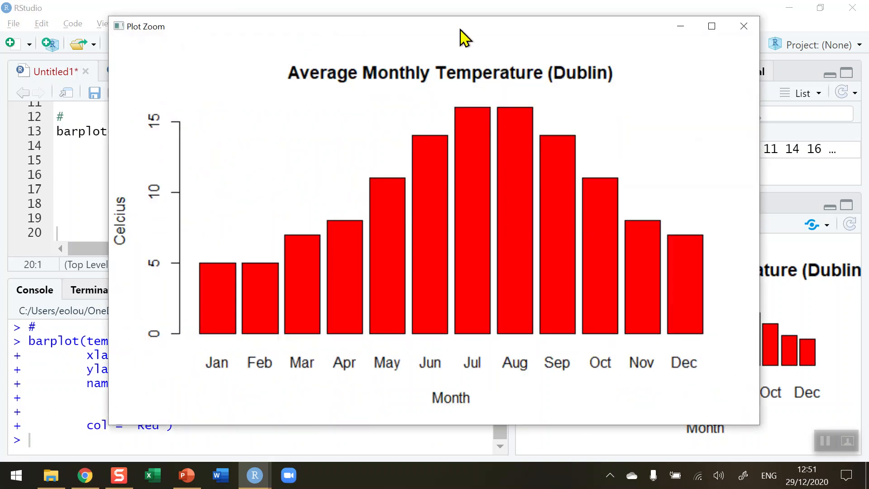
pyautogui.moveTo(463, 27); pyautogui.dragTo(441, 22)
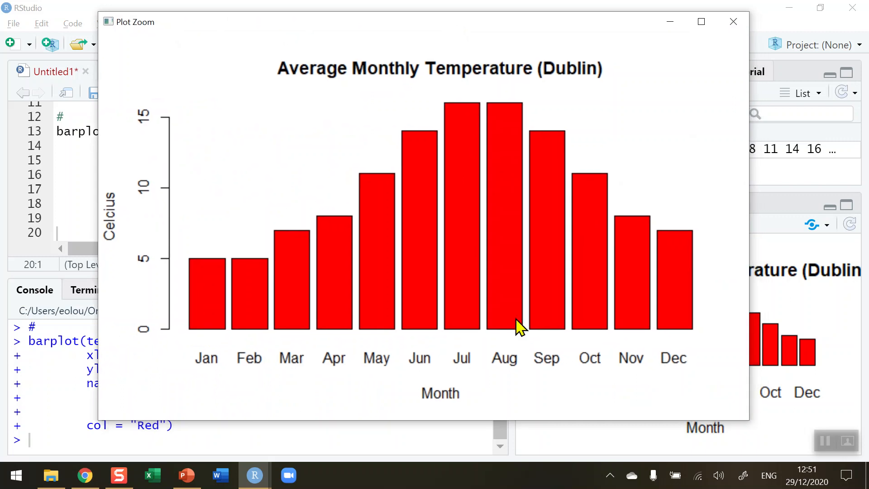